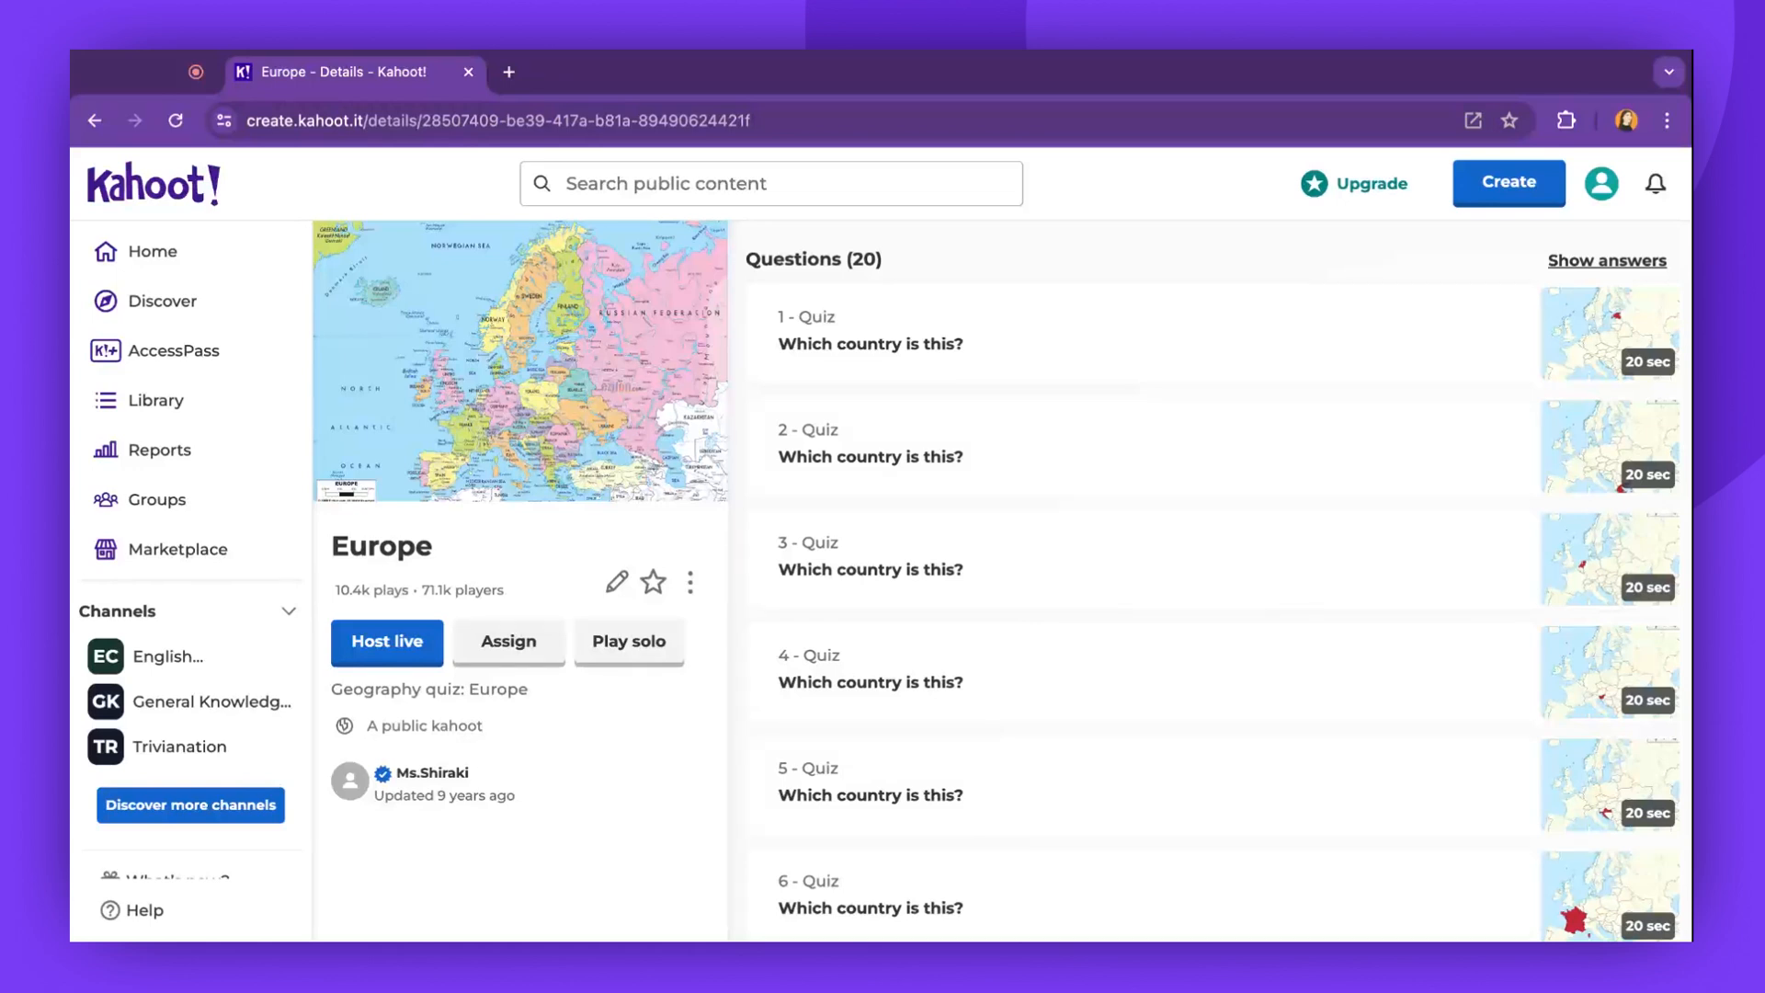
mouse_move(377, 636)
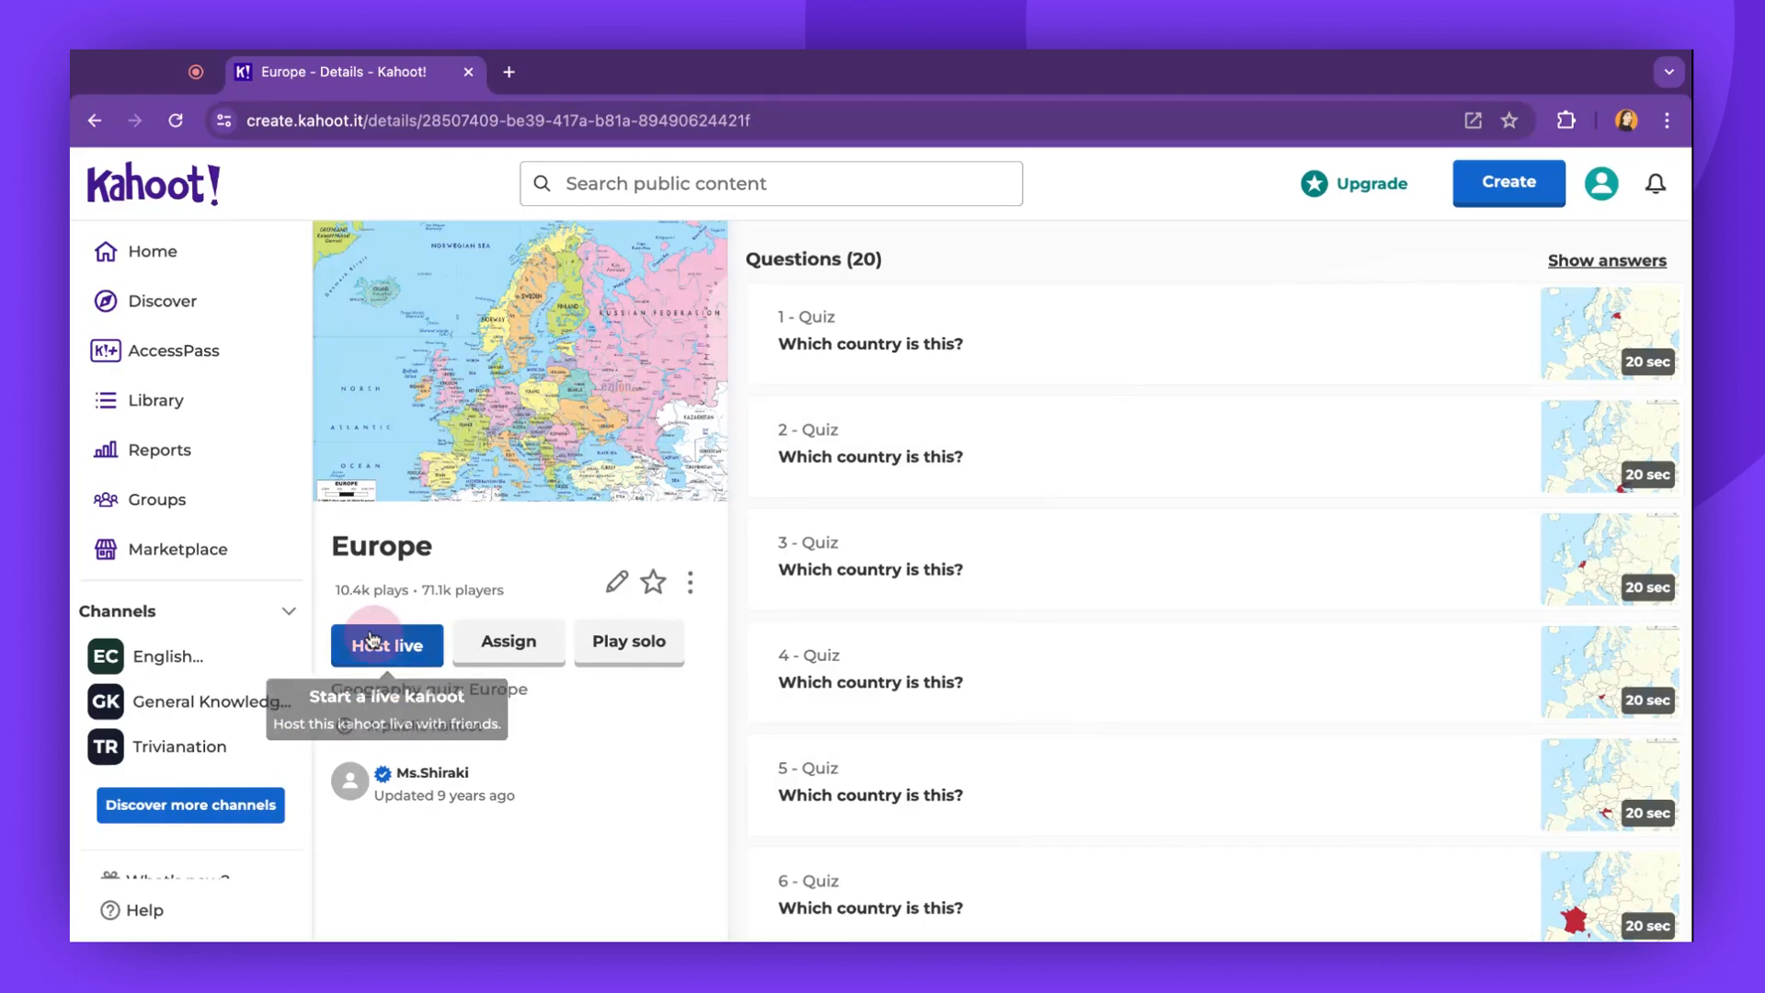
Start hosting the Europe kahoot live from its details page.
click(386, 645)
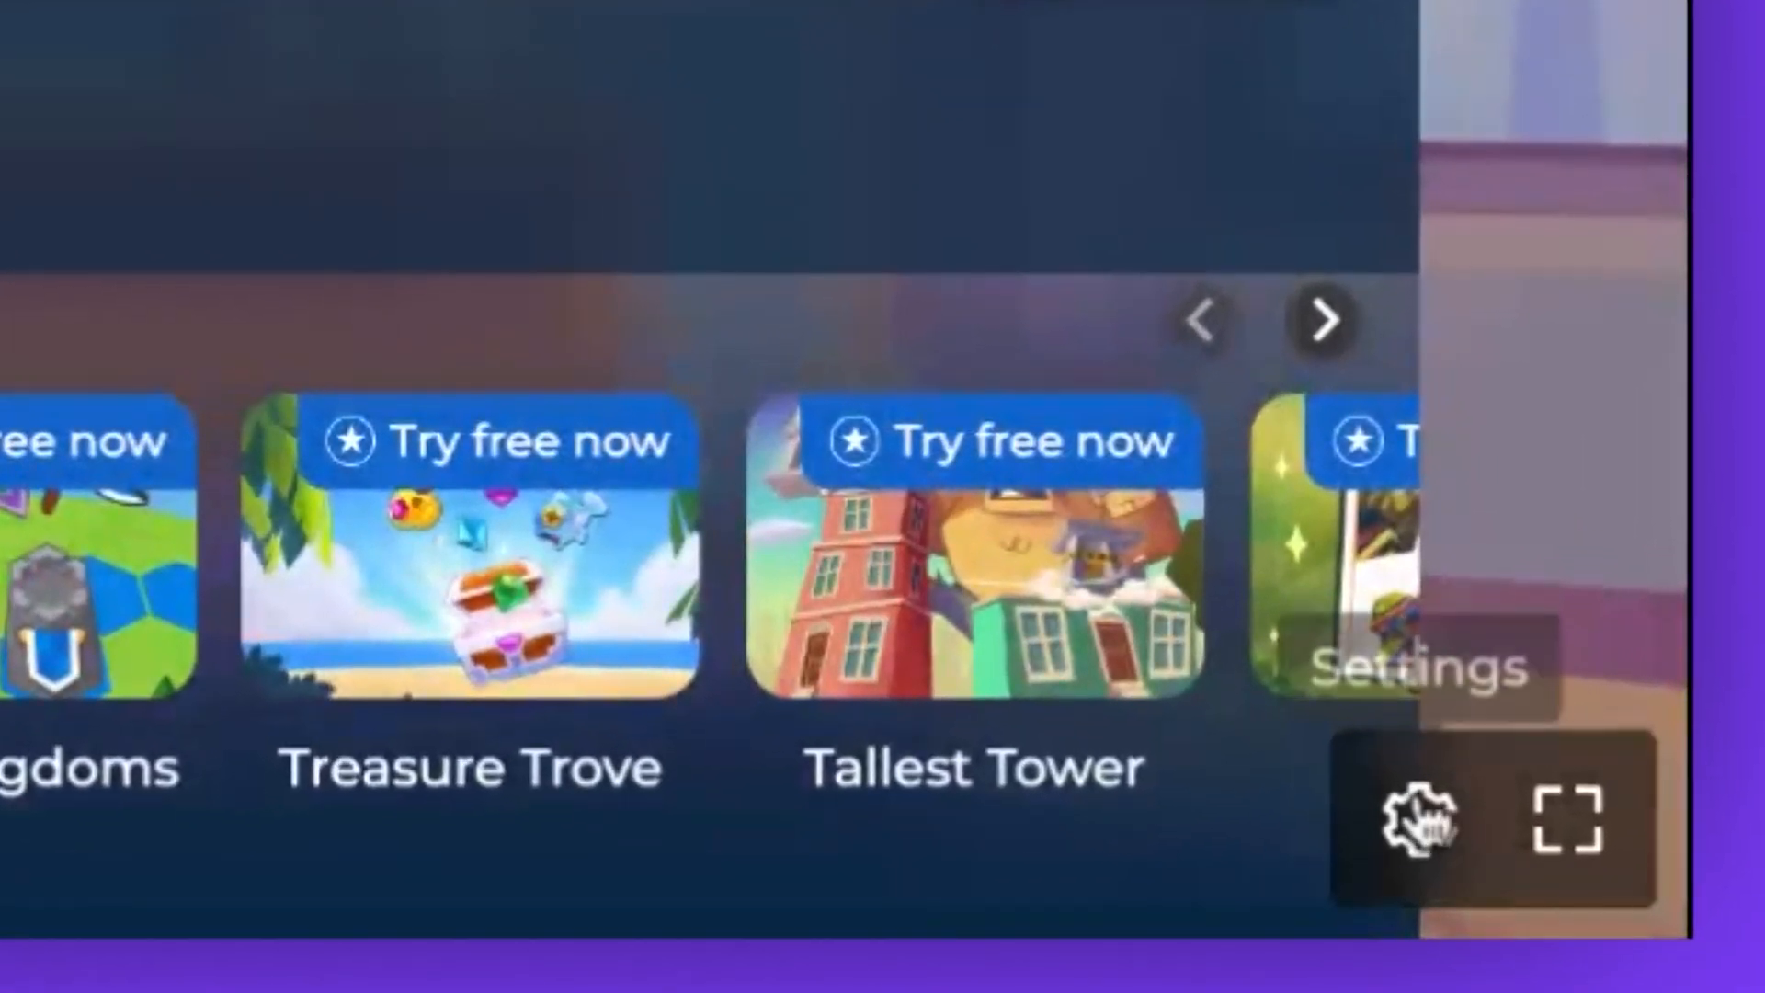
In the live-game Settings panel, switch Show questions & answers off and back on.
click(1418, 820)
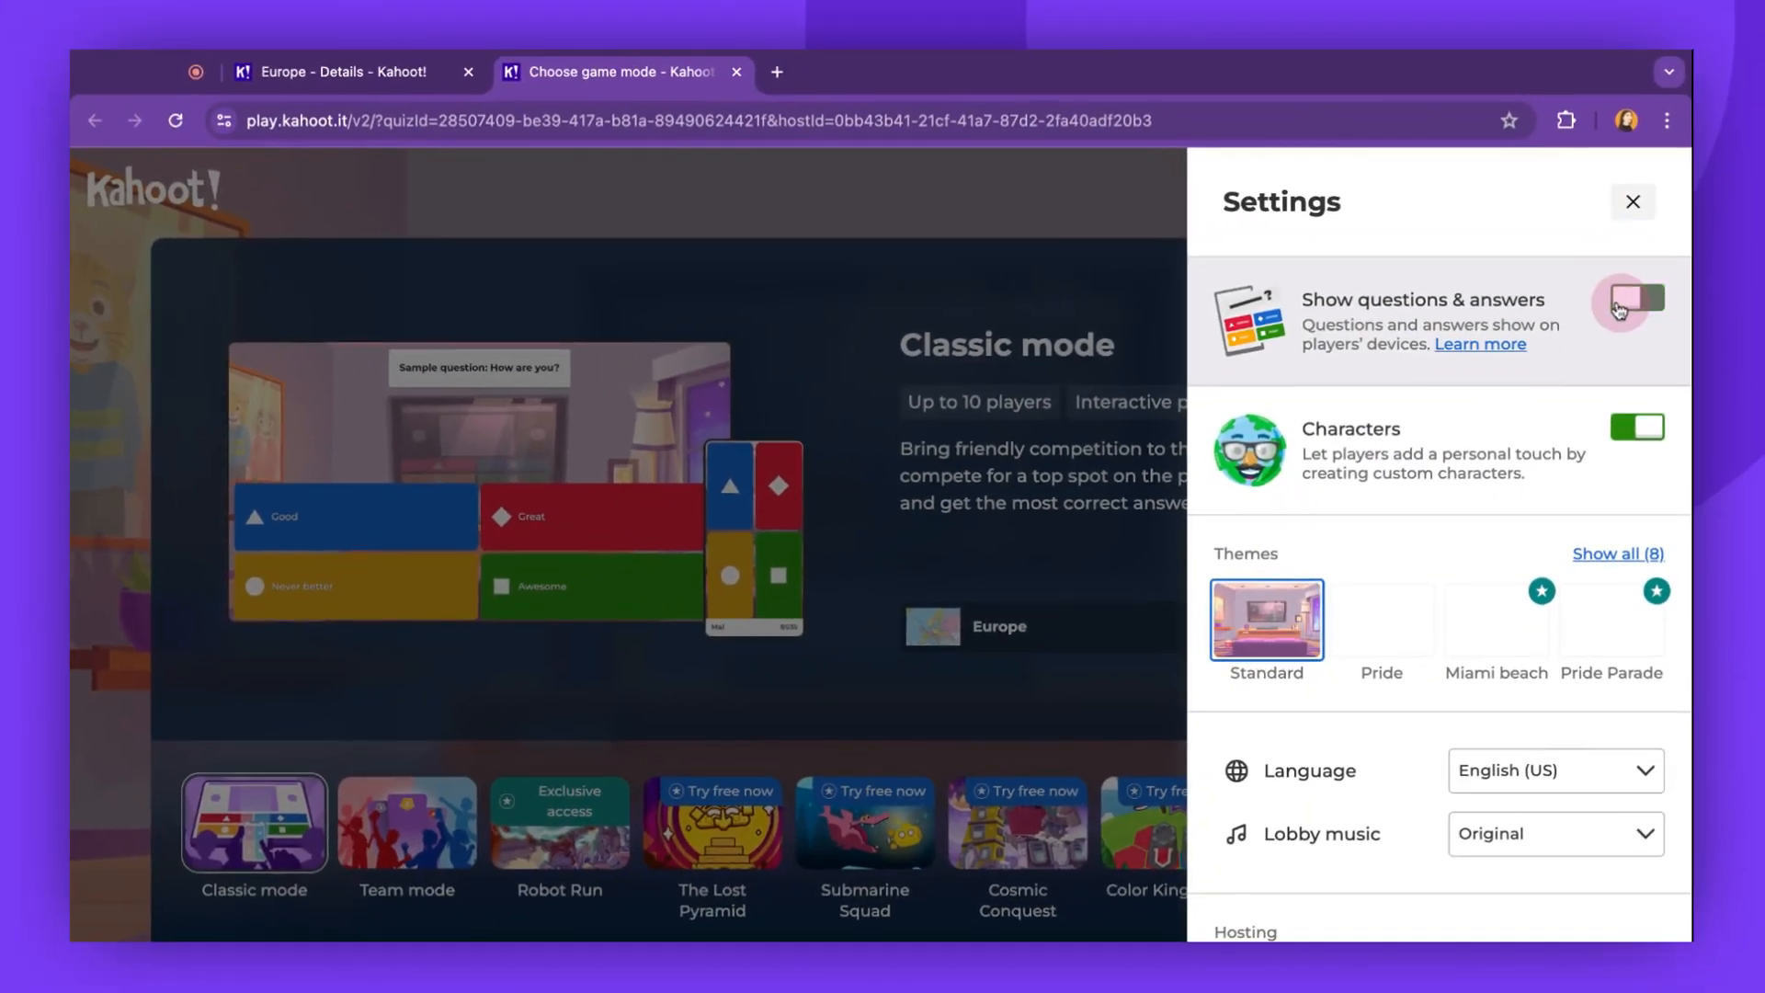
click(1633, 301)
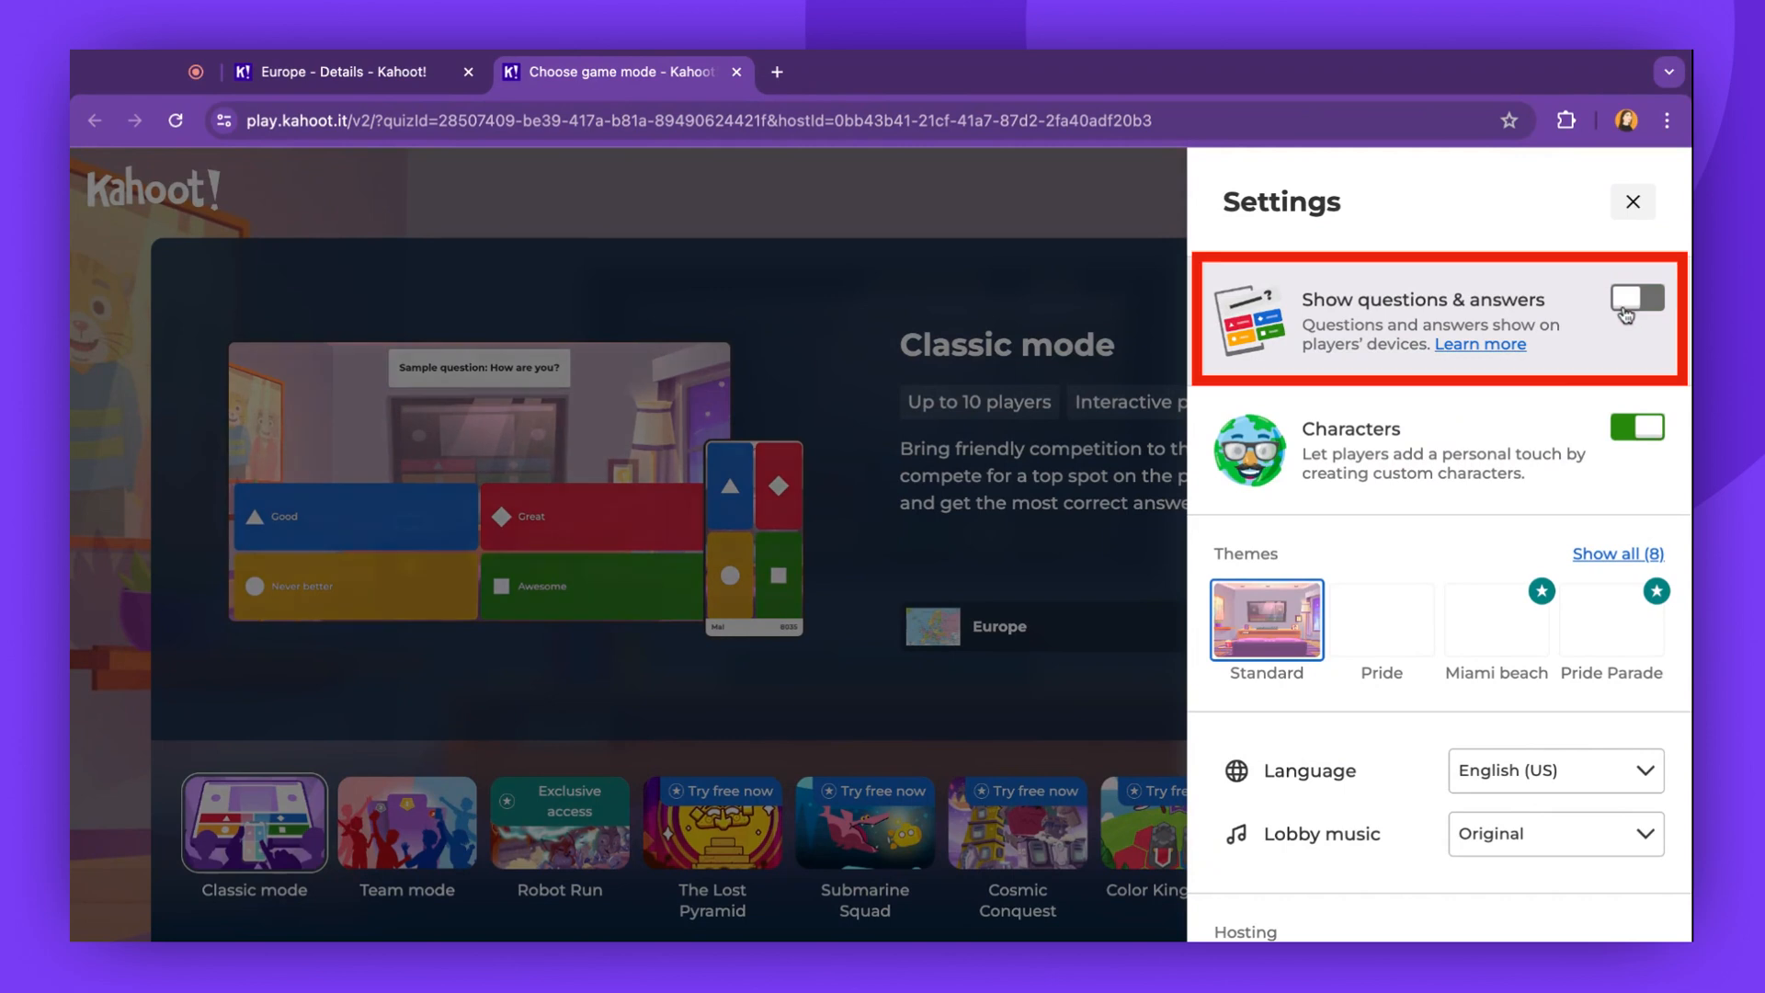
click(1637, 298)
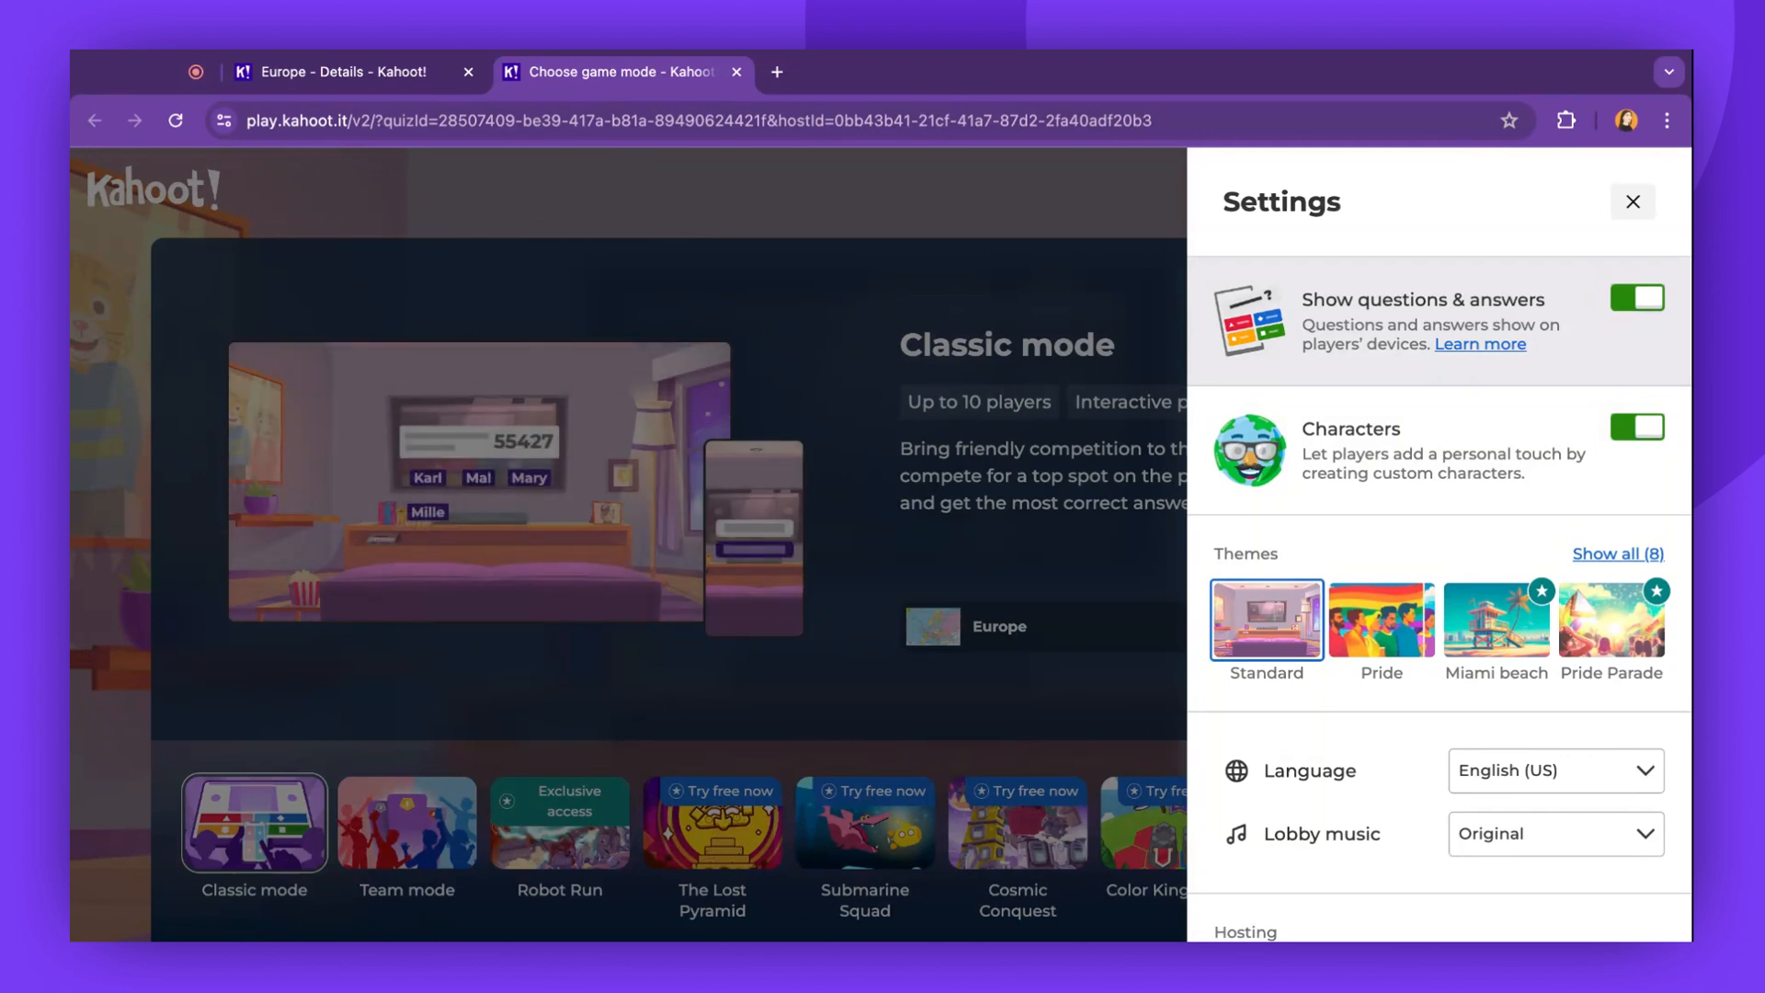
click(1637, 444)
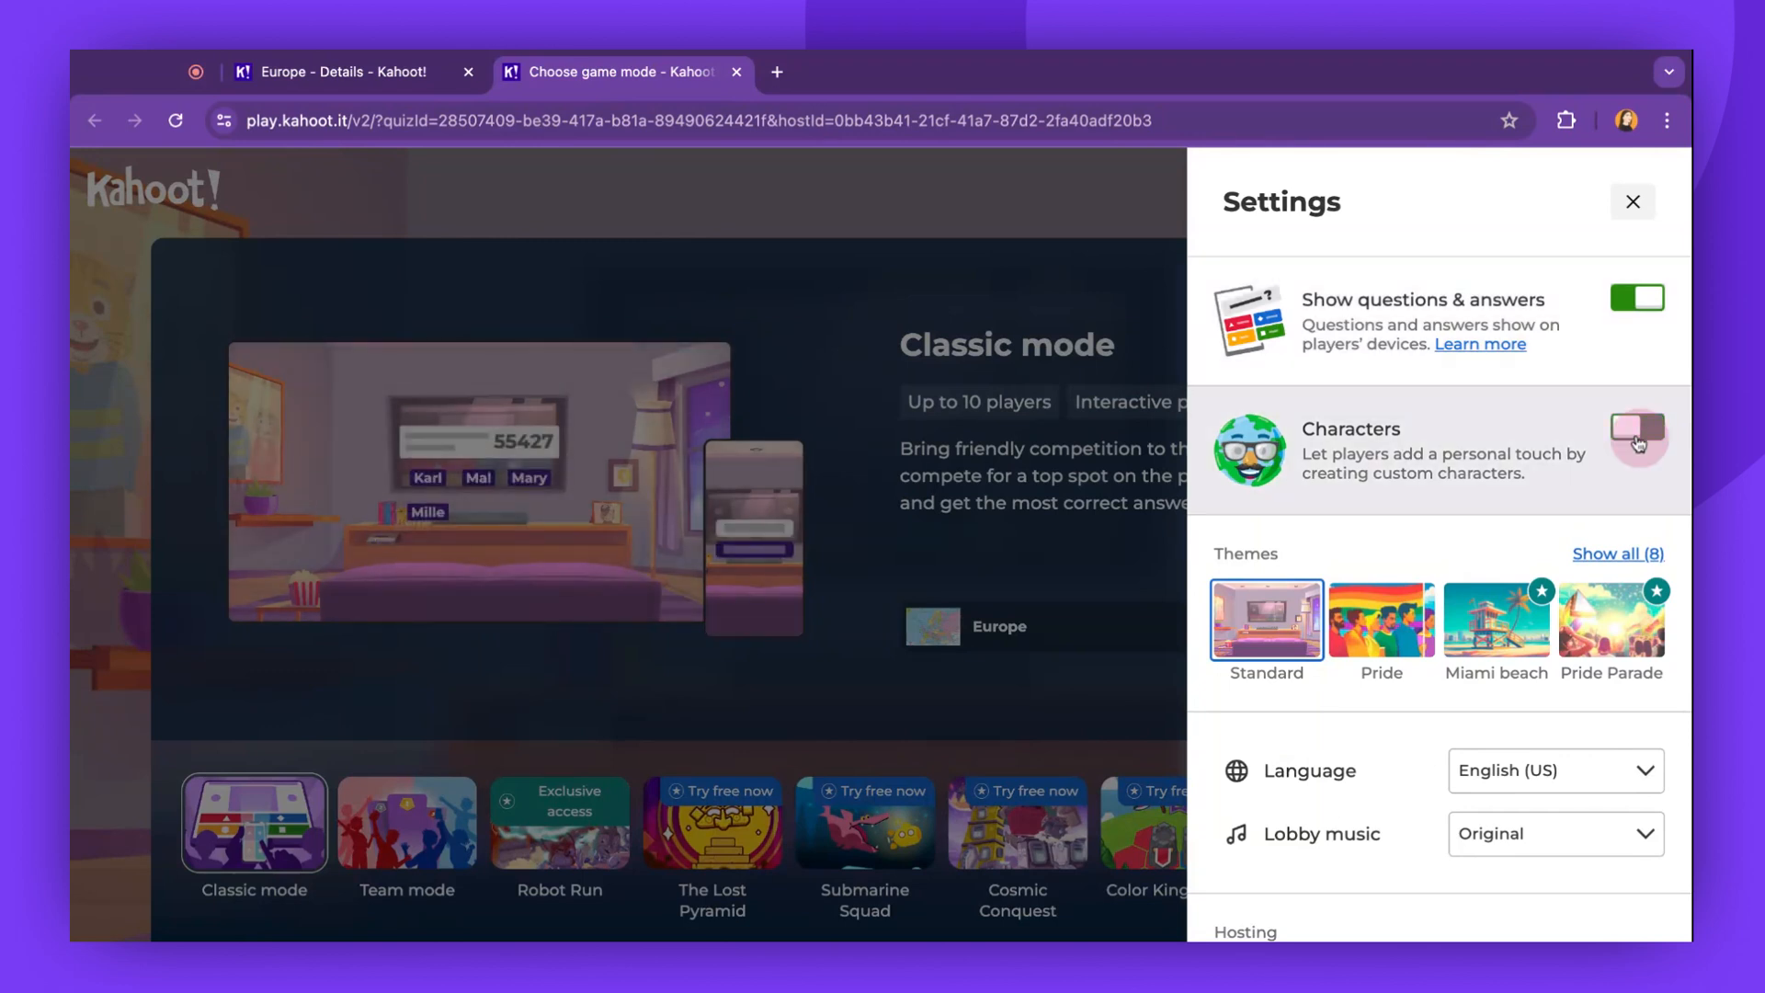
click(1637, 437)
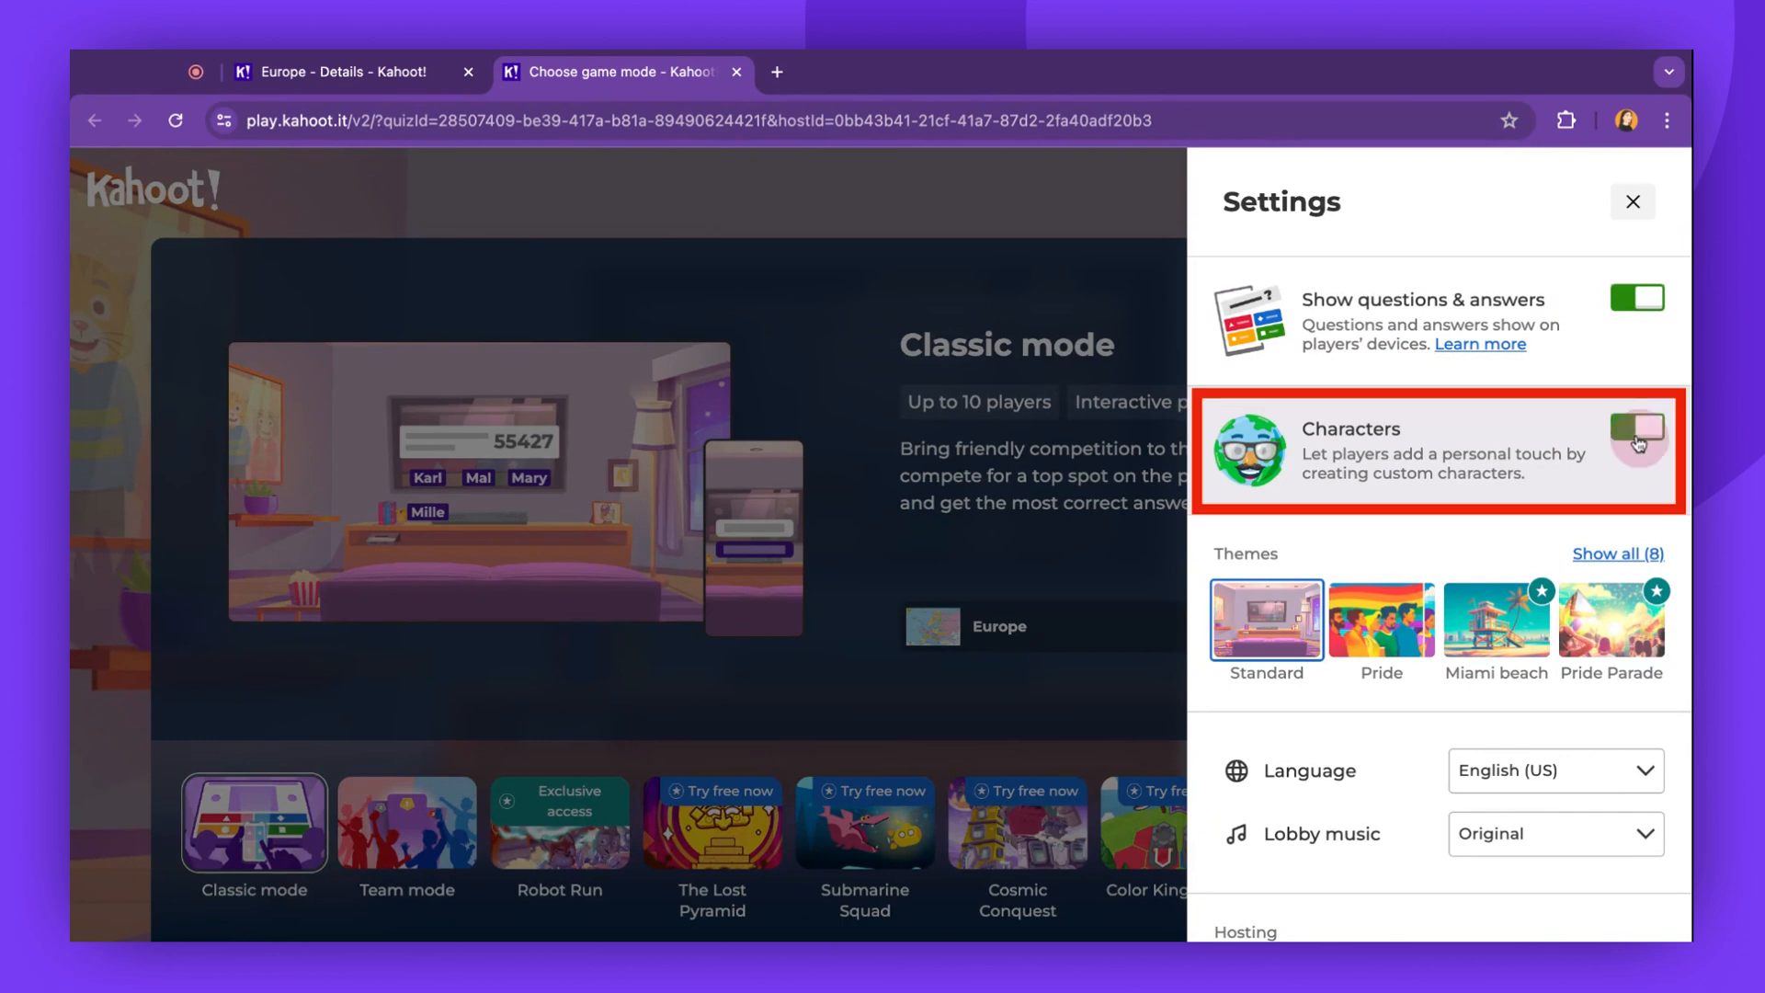
click(1636, 426)
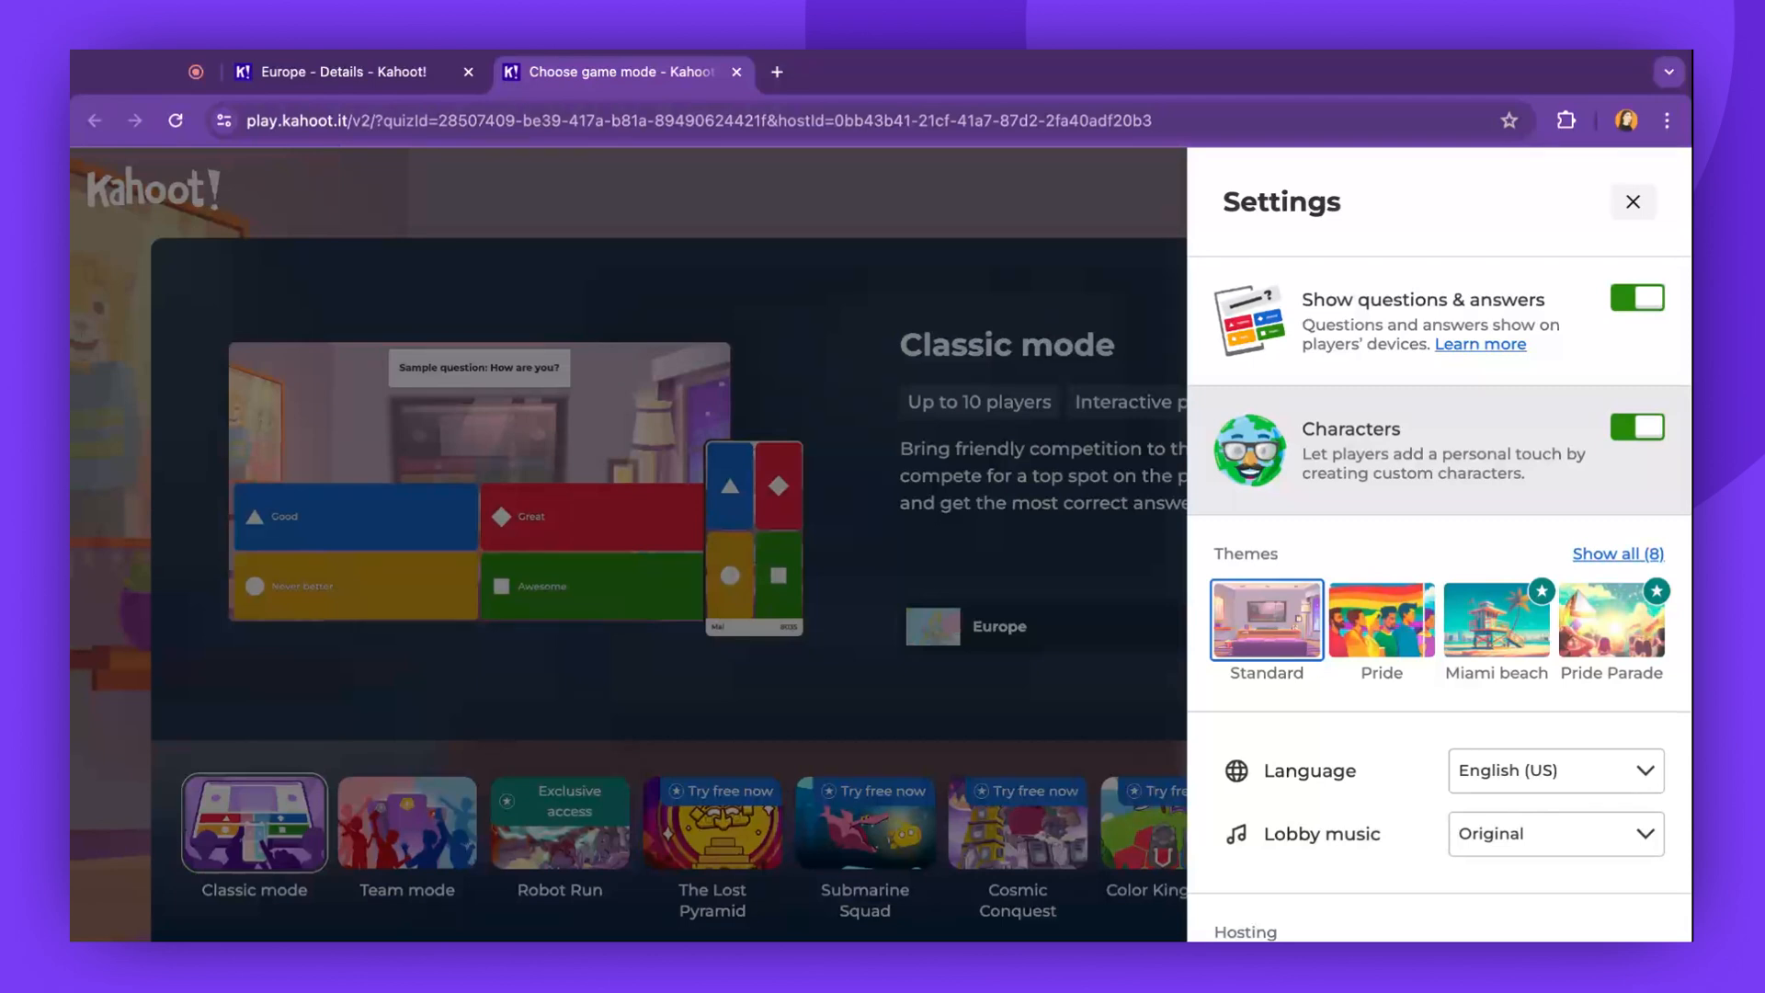
scroll(down, 3)
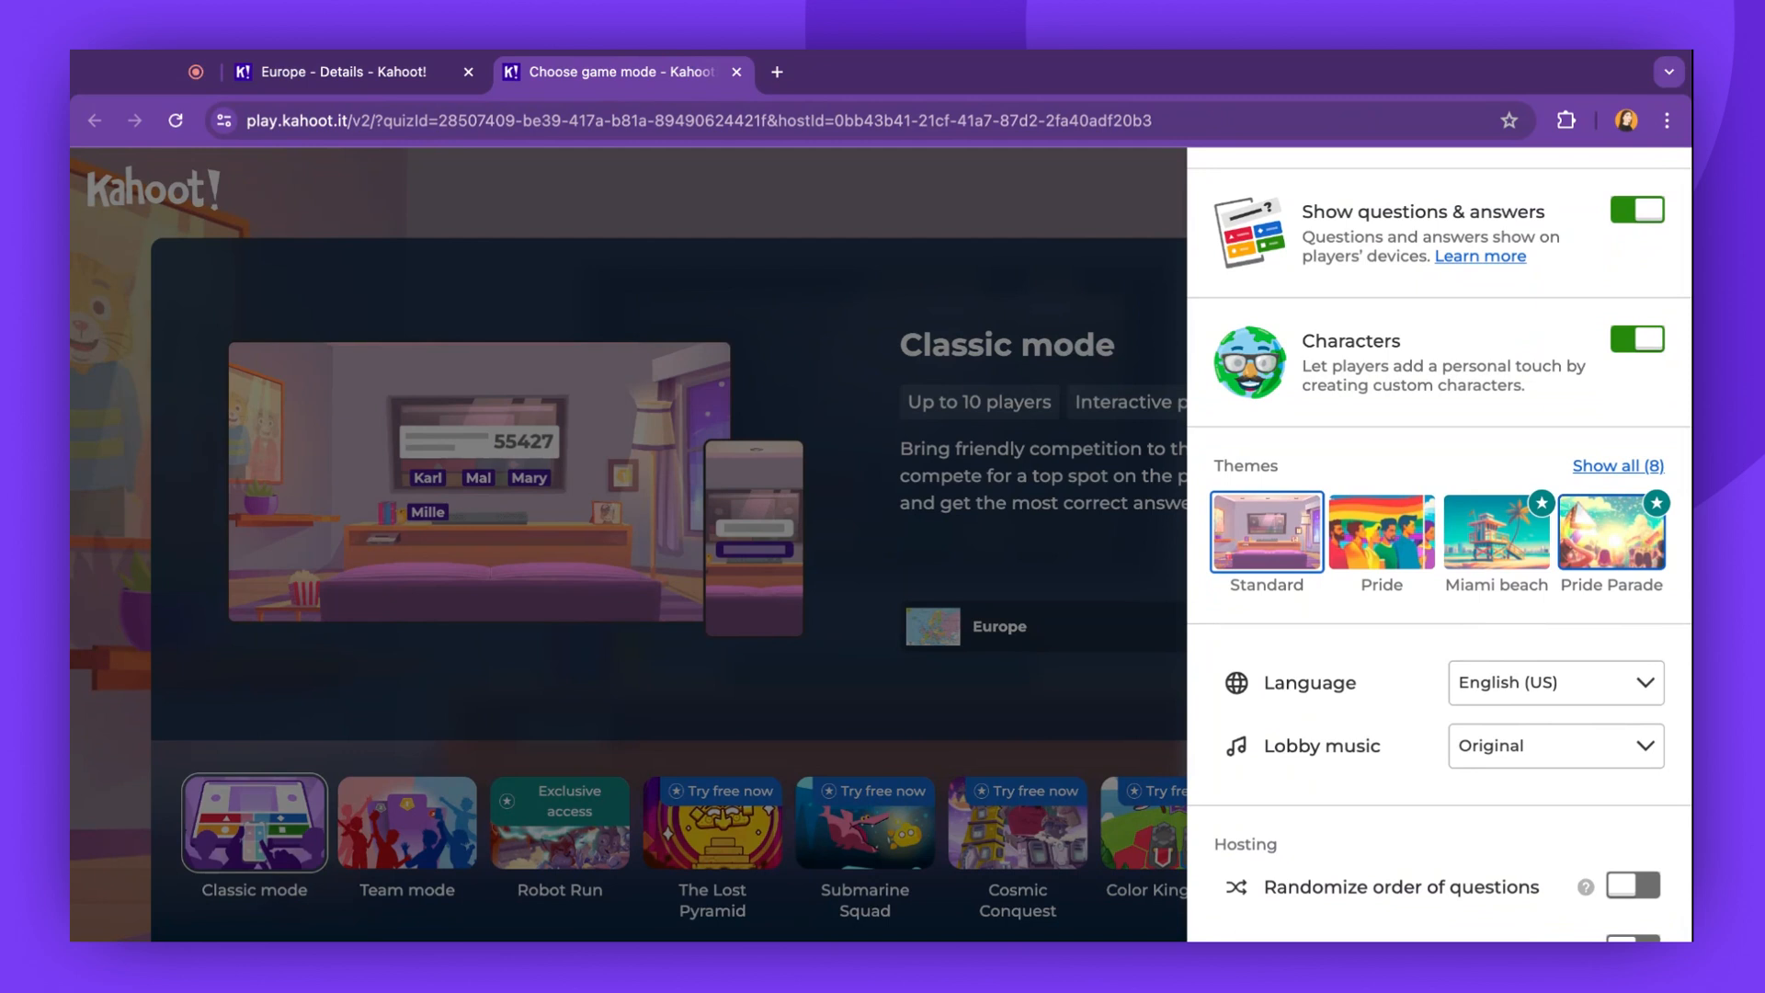
mouse_move(1410, 741)
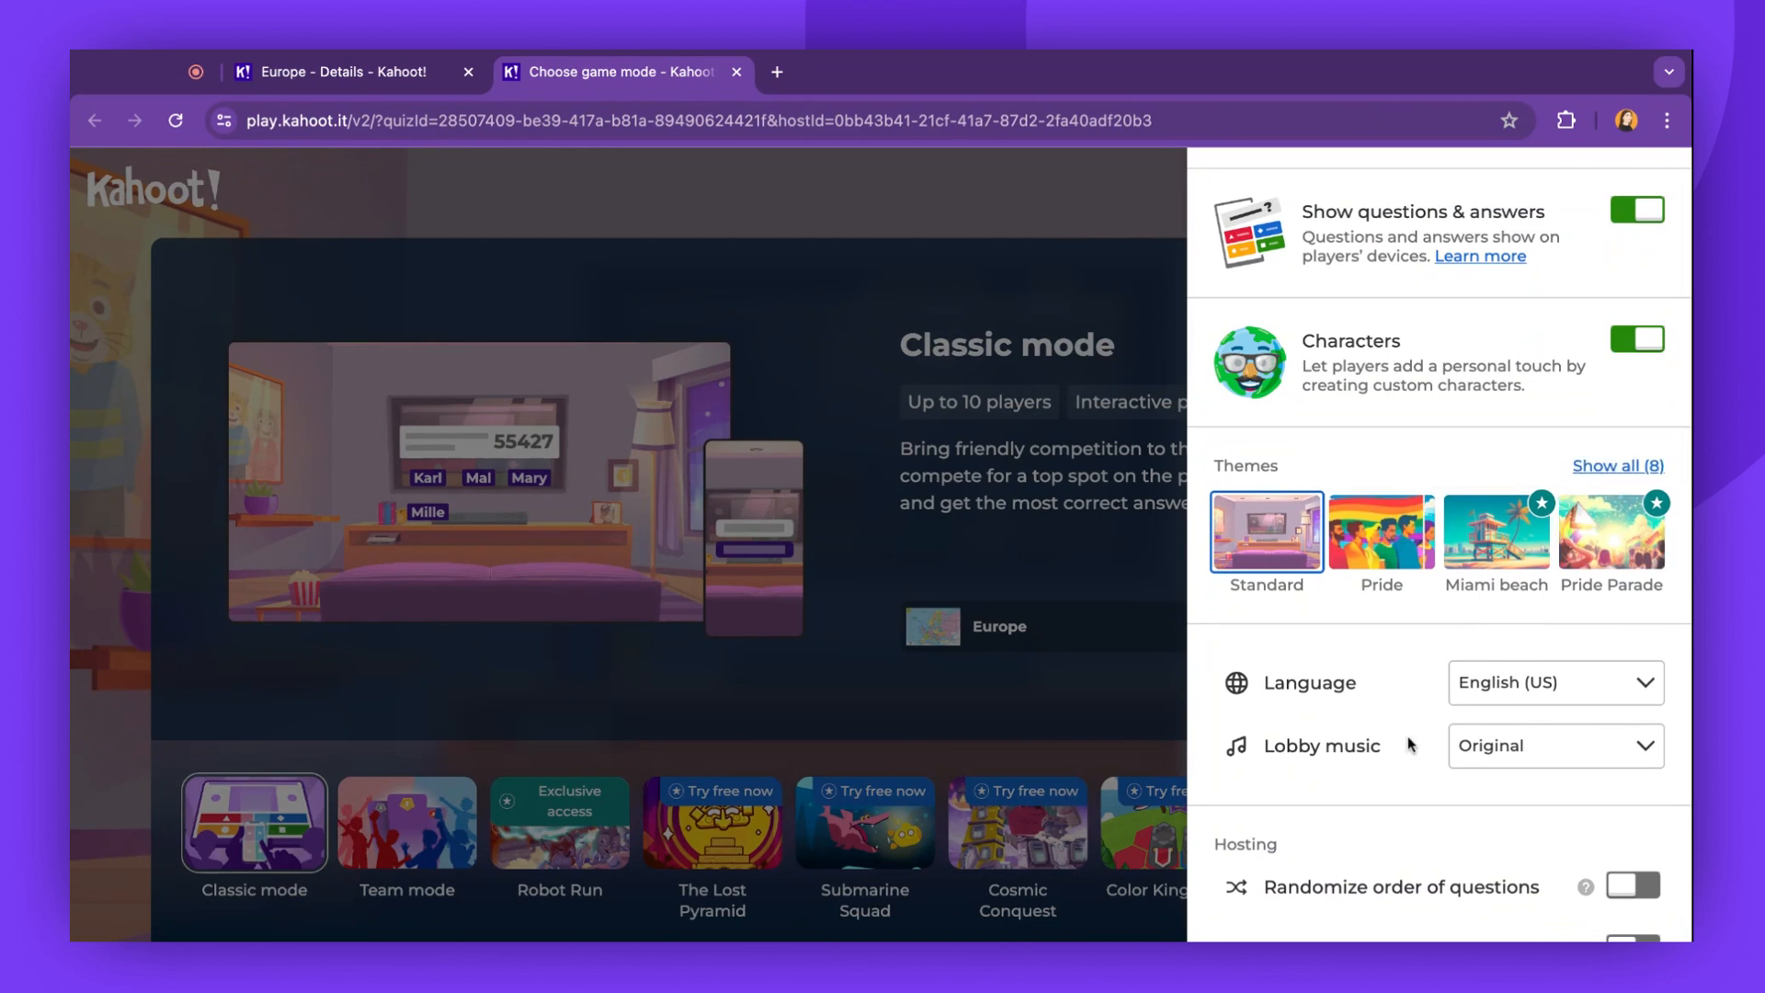
scroll(down, 3)
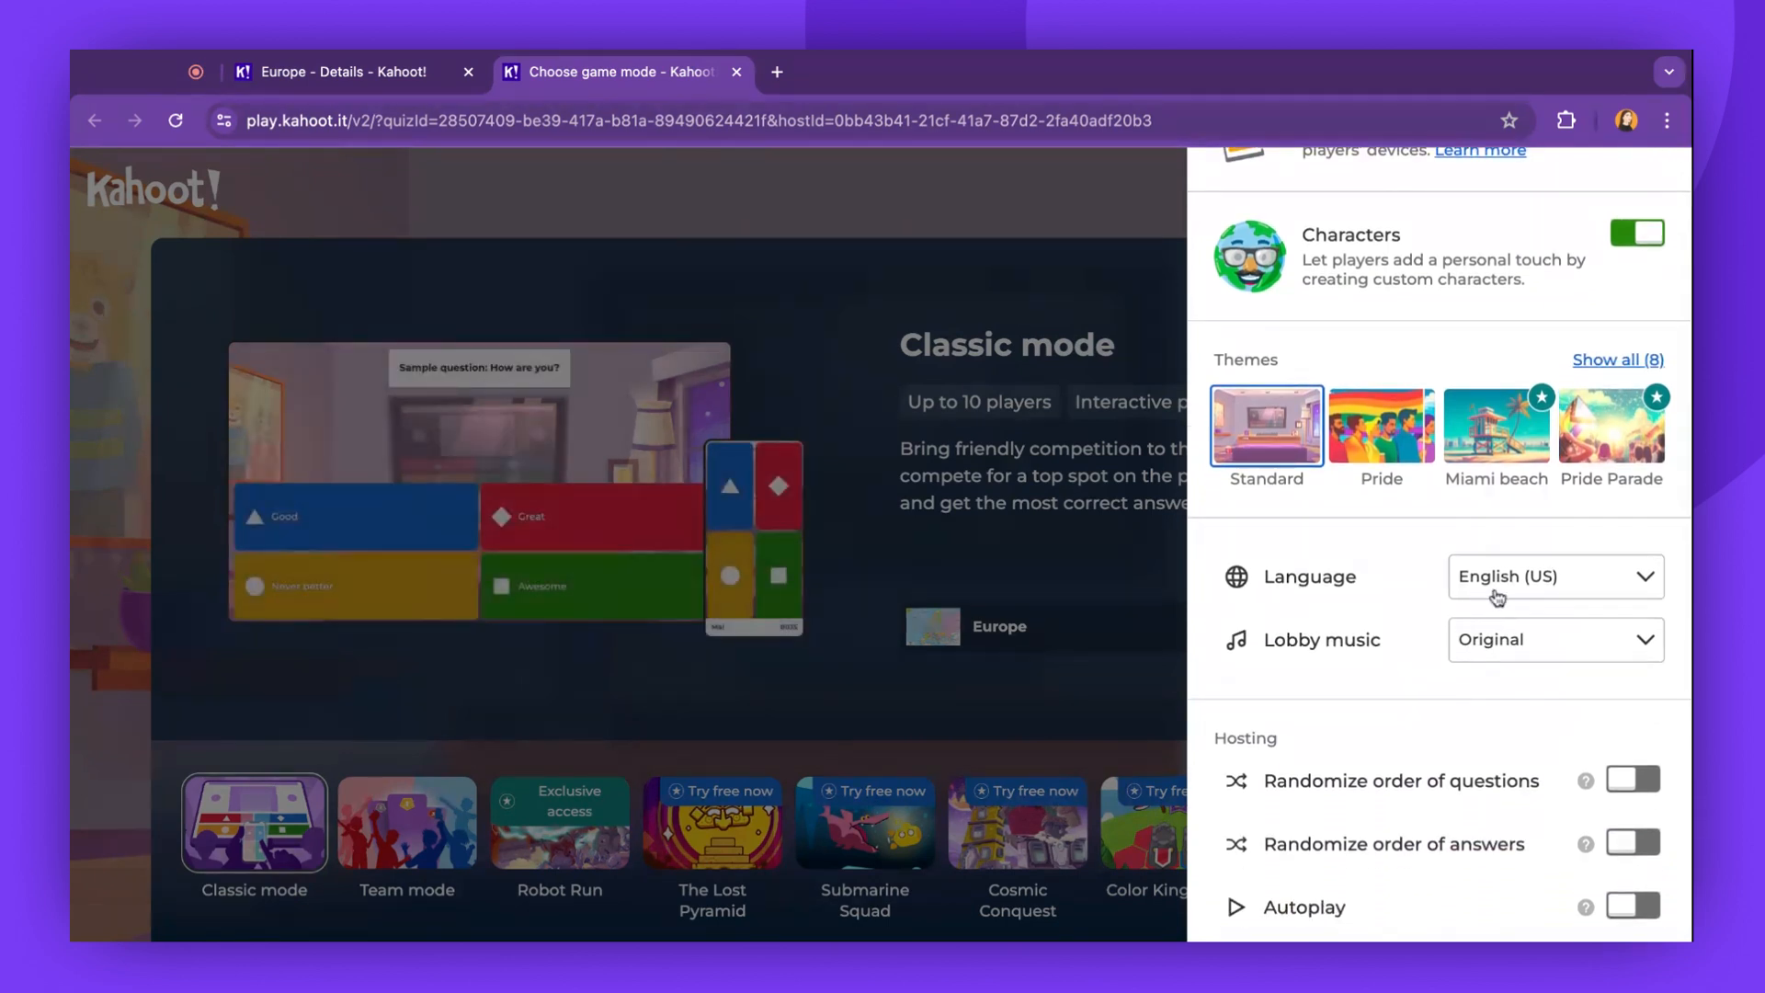
click(1556, 575)
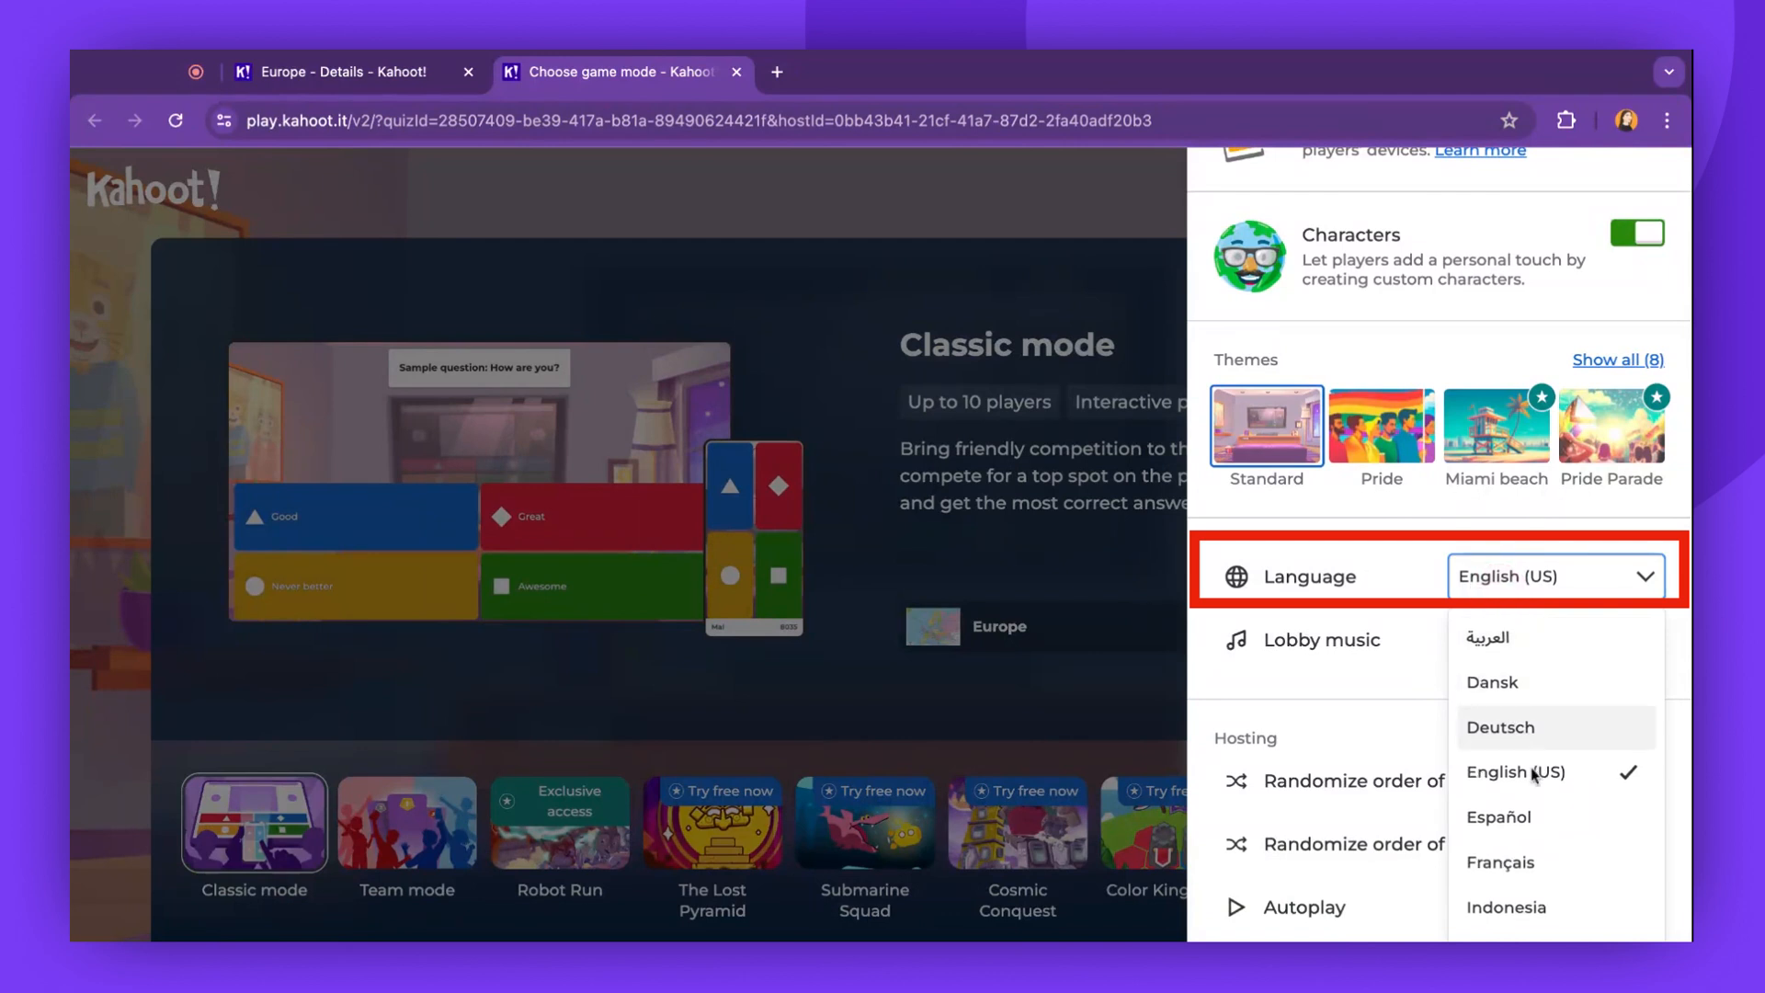
scroll(down, 3)
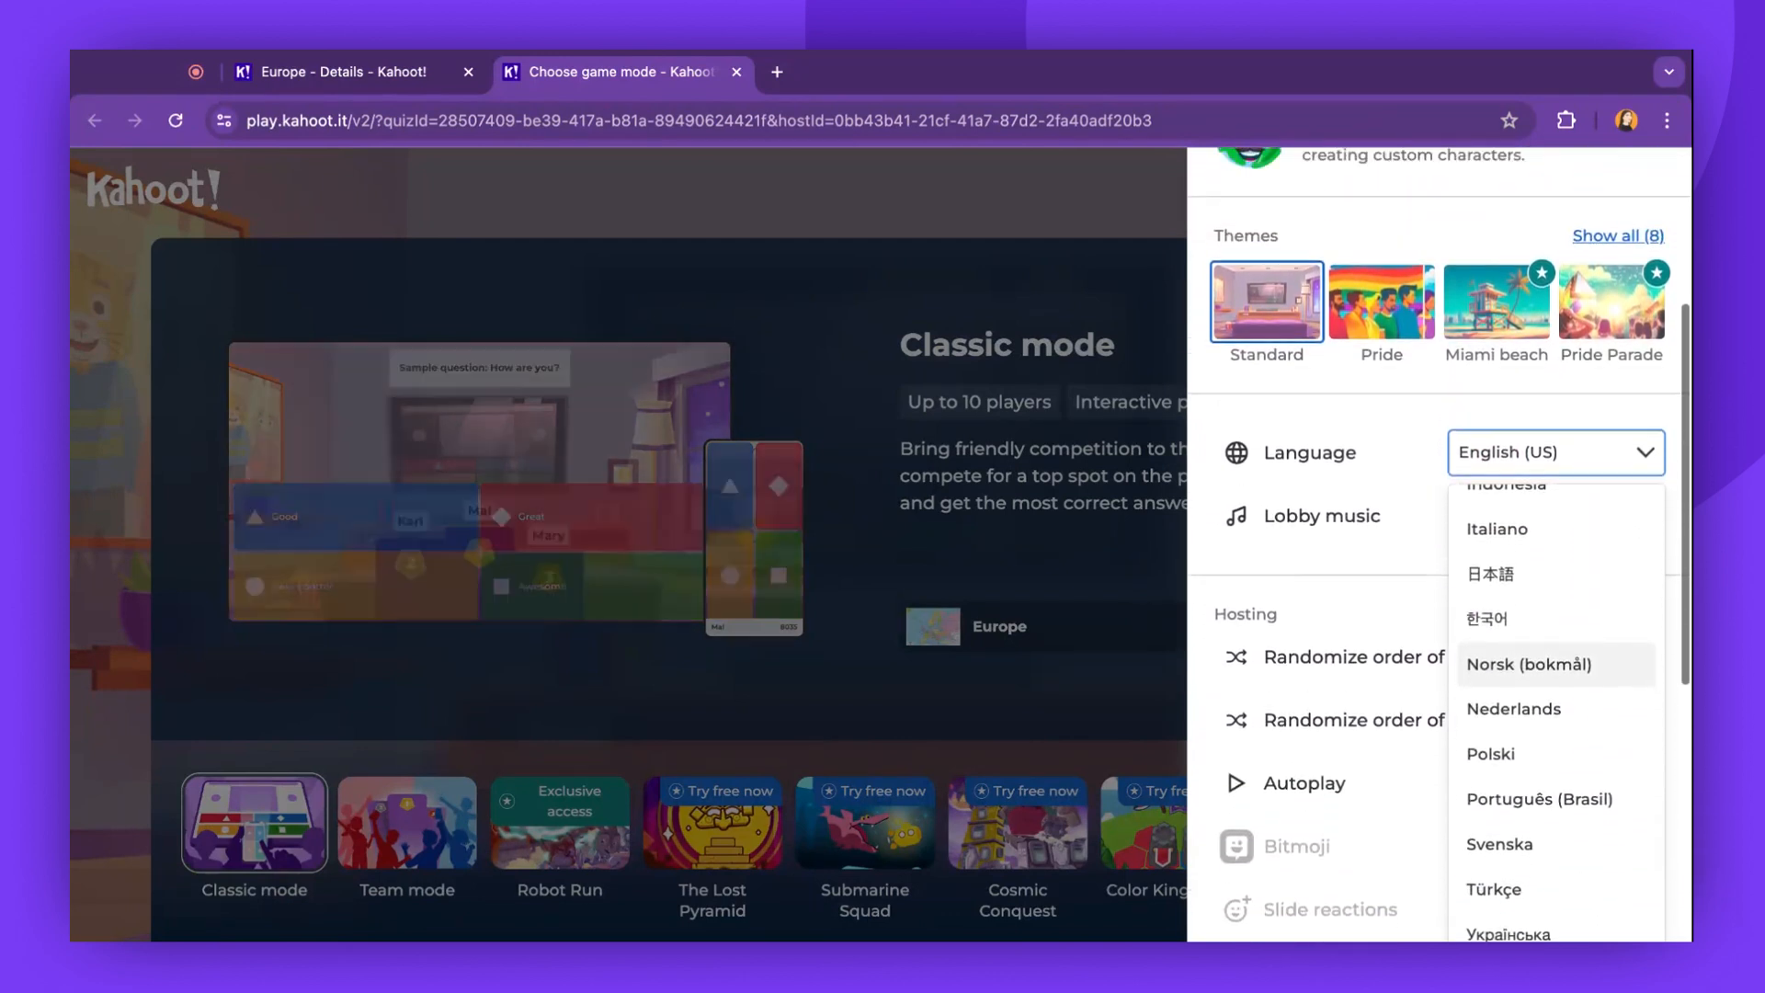
click(1555, 607)
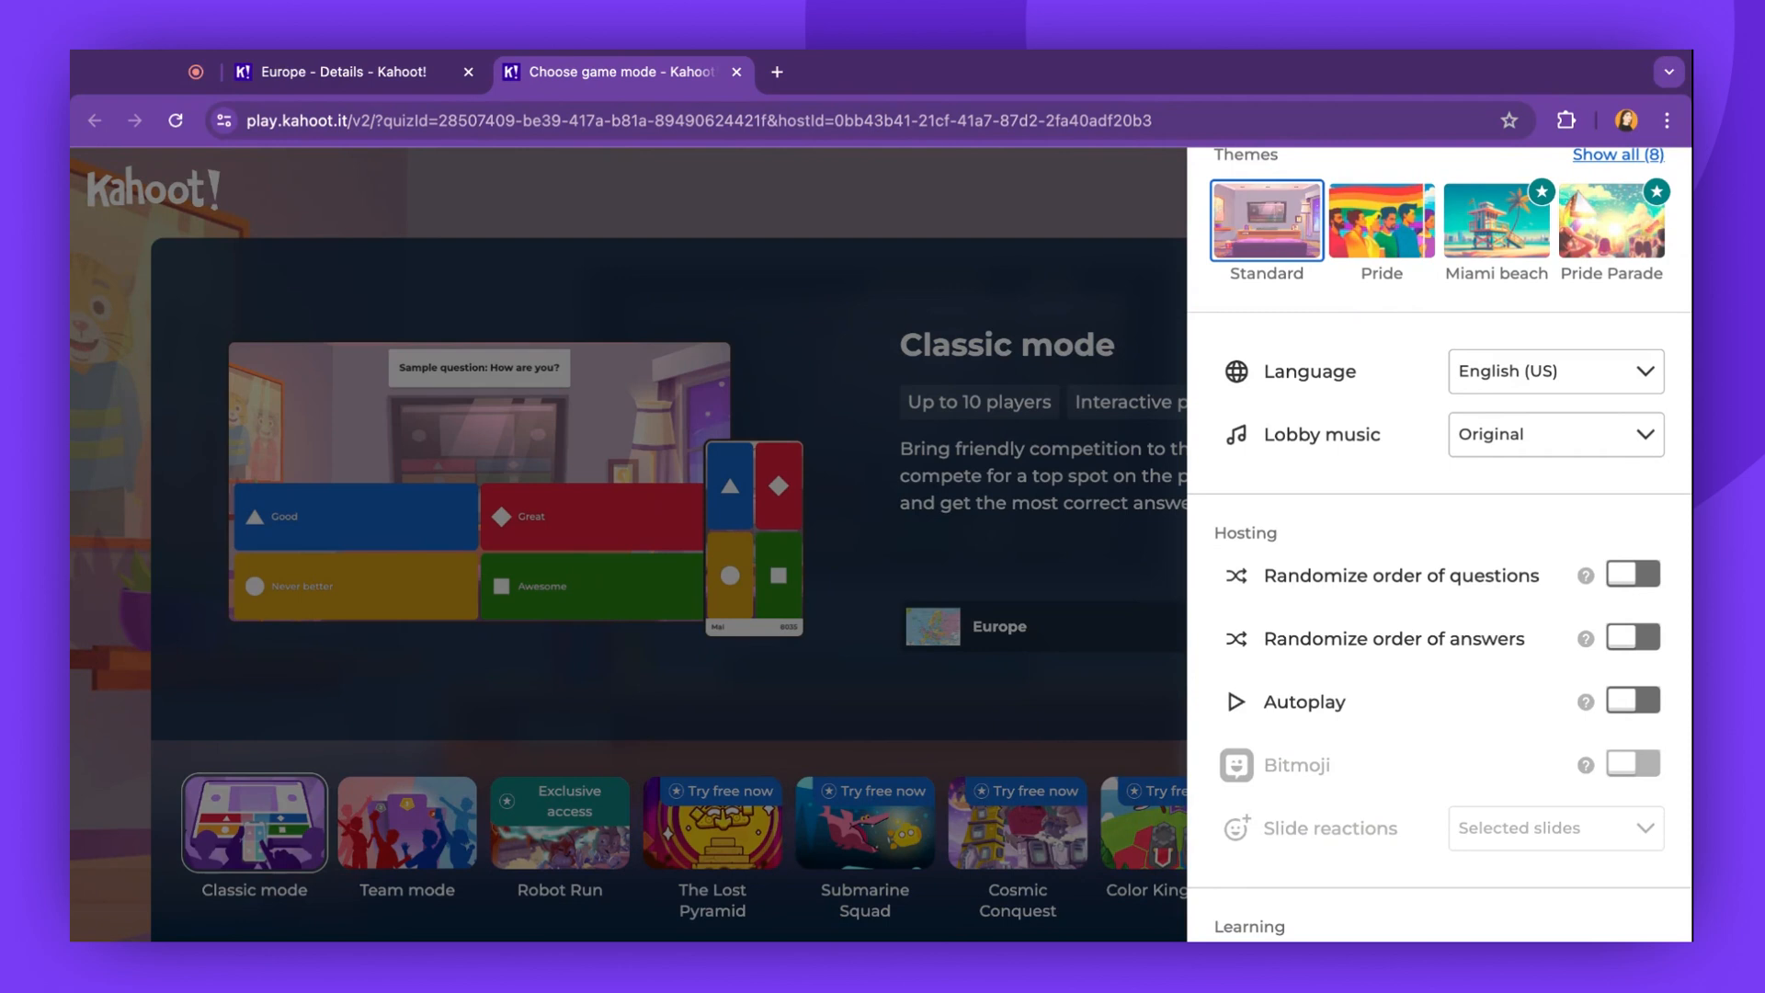
mouse_move(1512, 649)
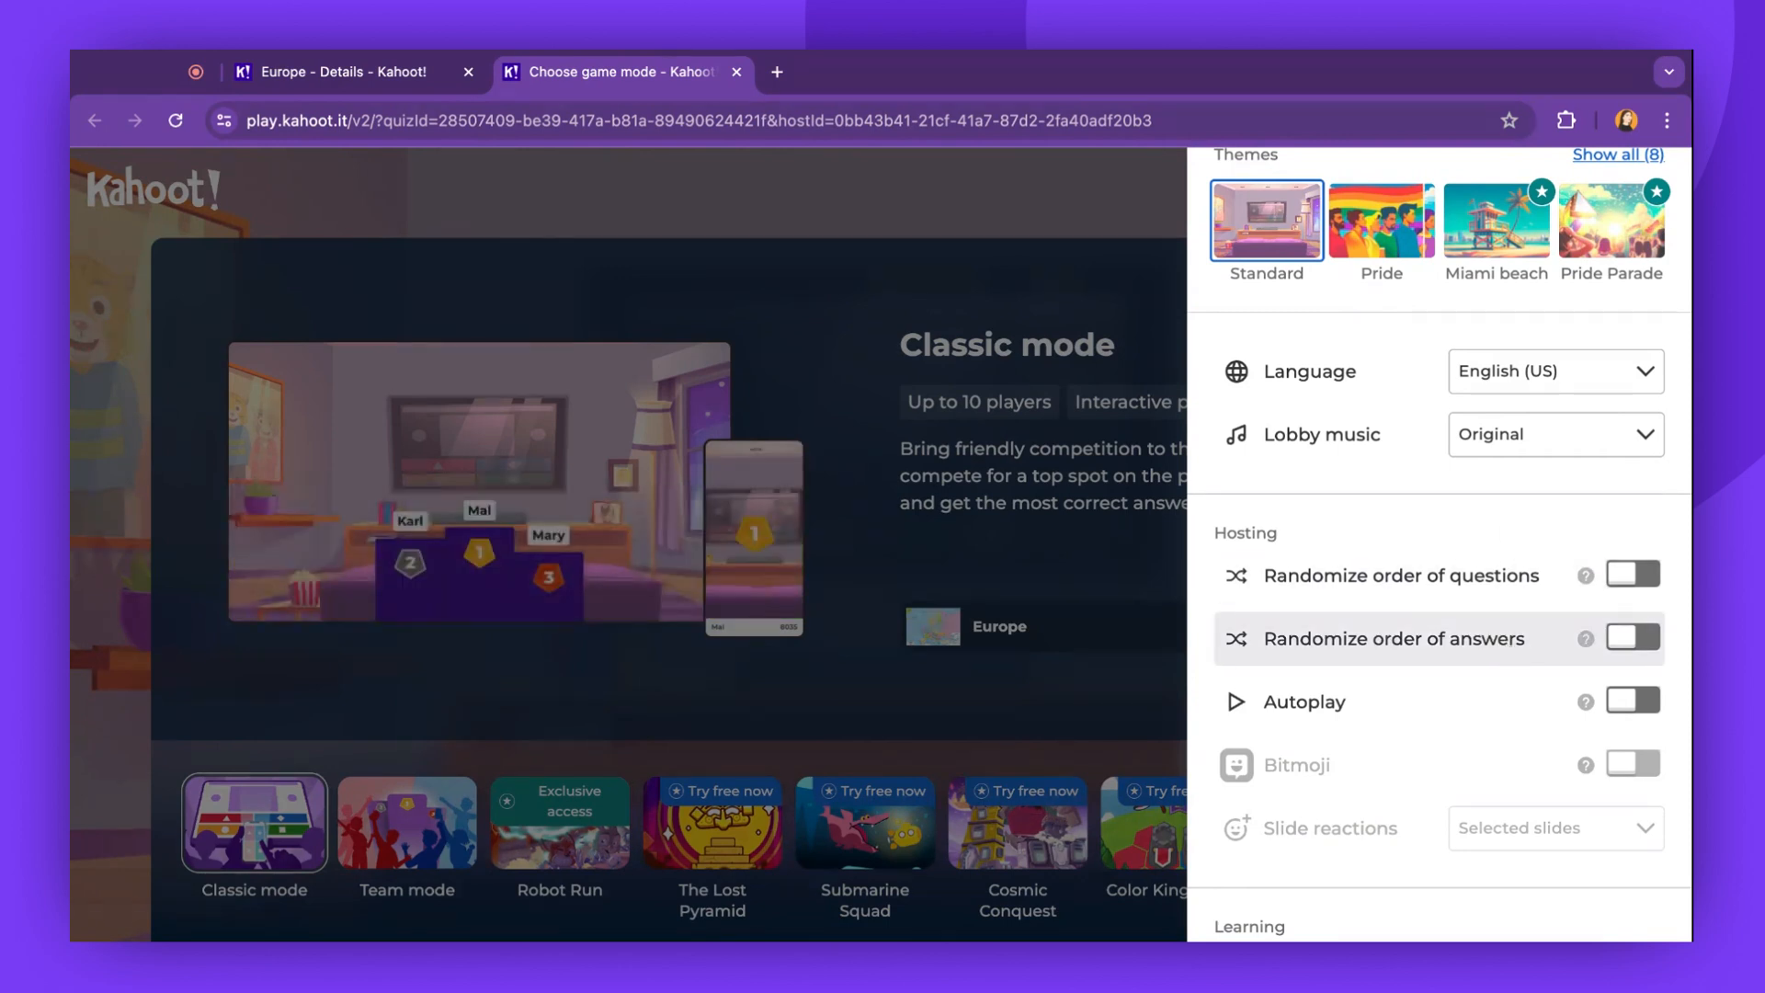
scroll(down, 3)
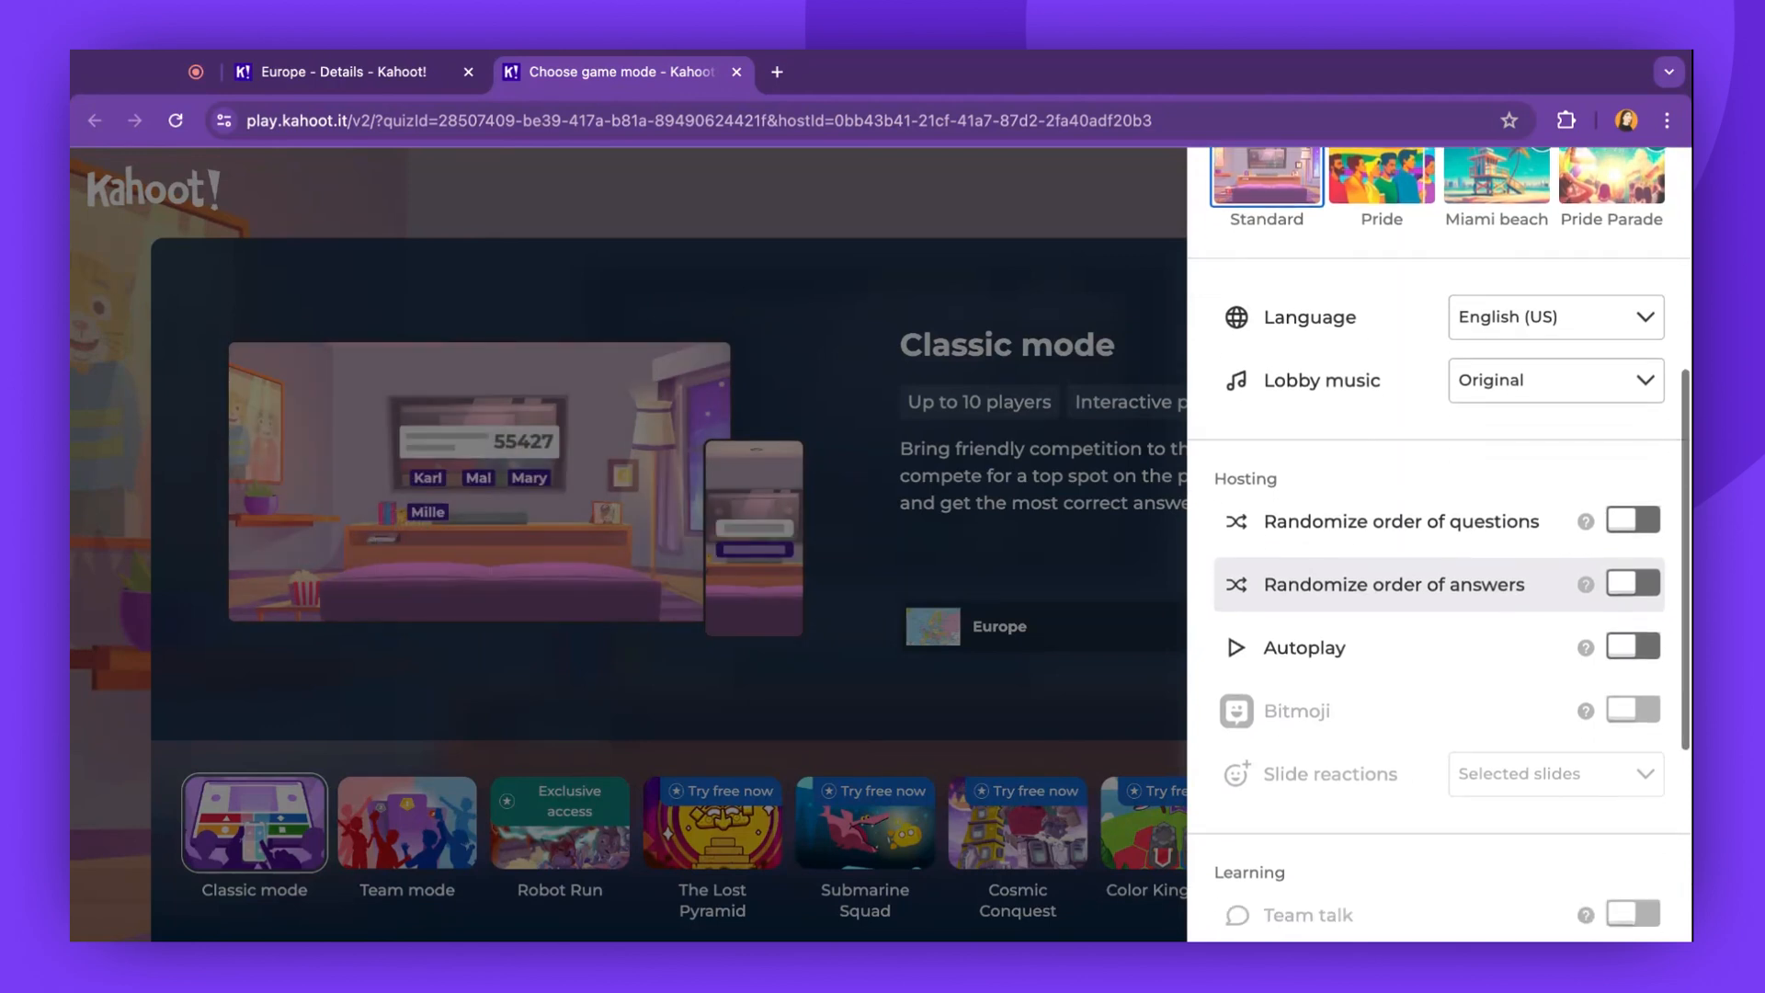
mouse_move(1633, 655)
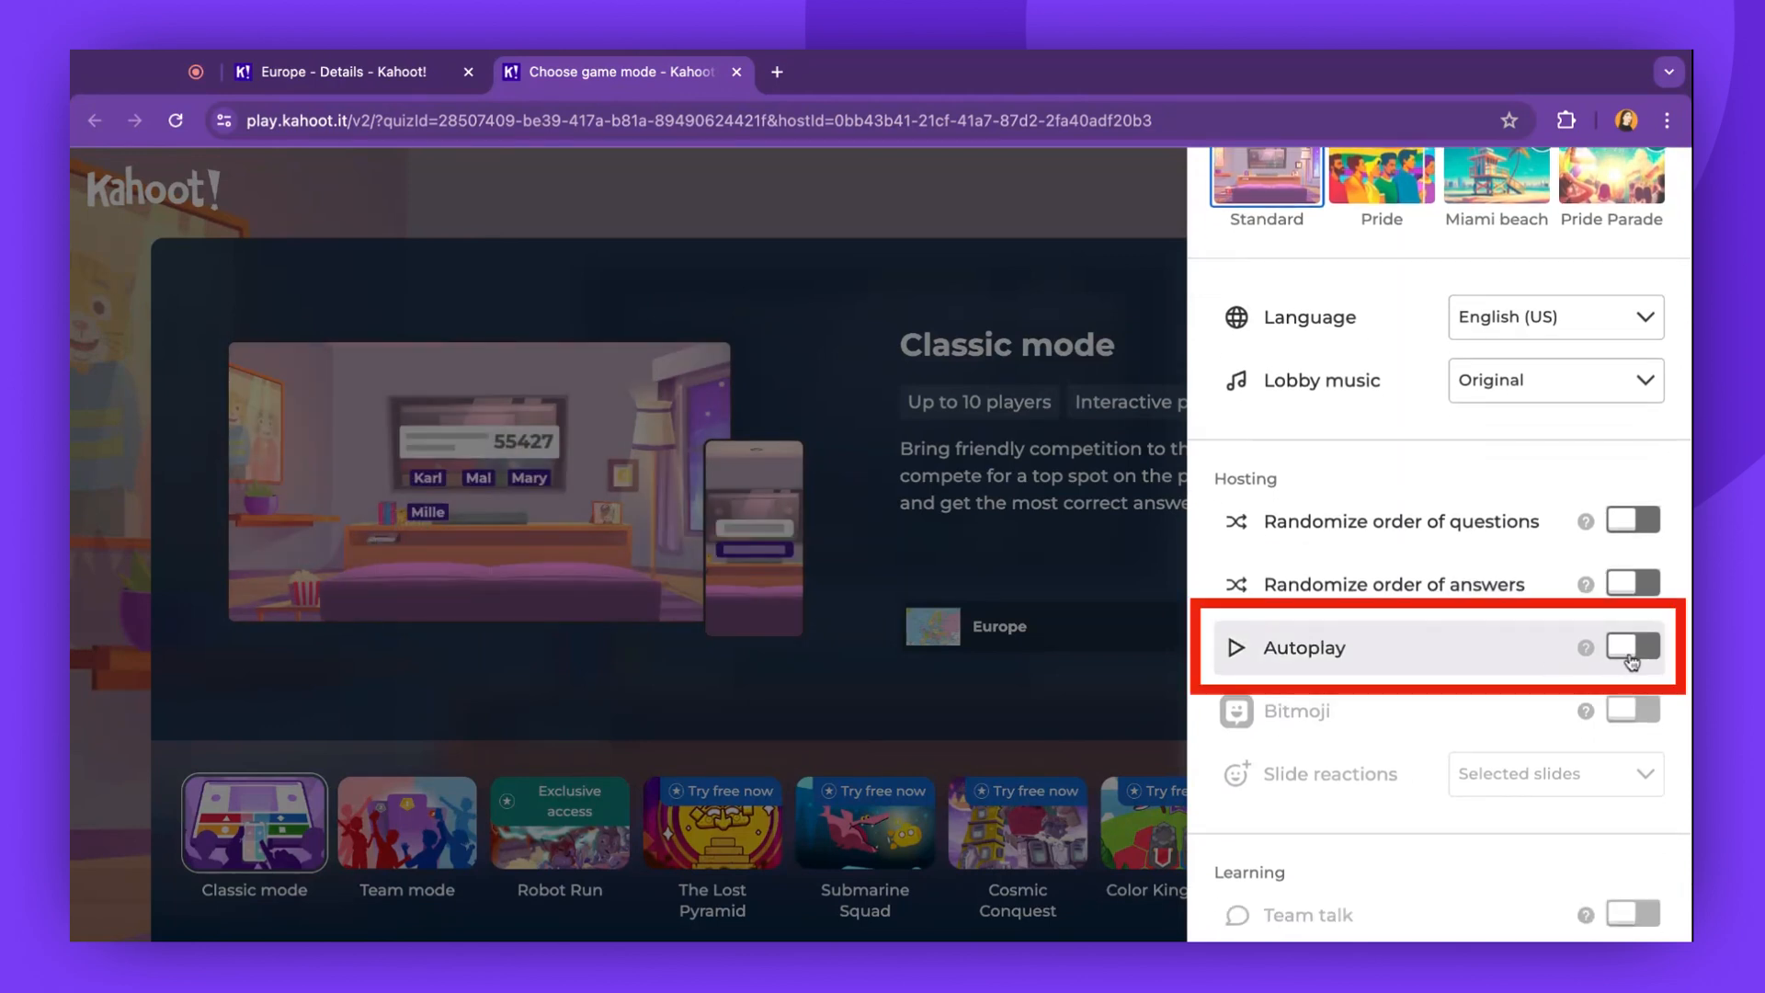
click(1633, 647)
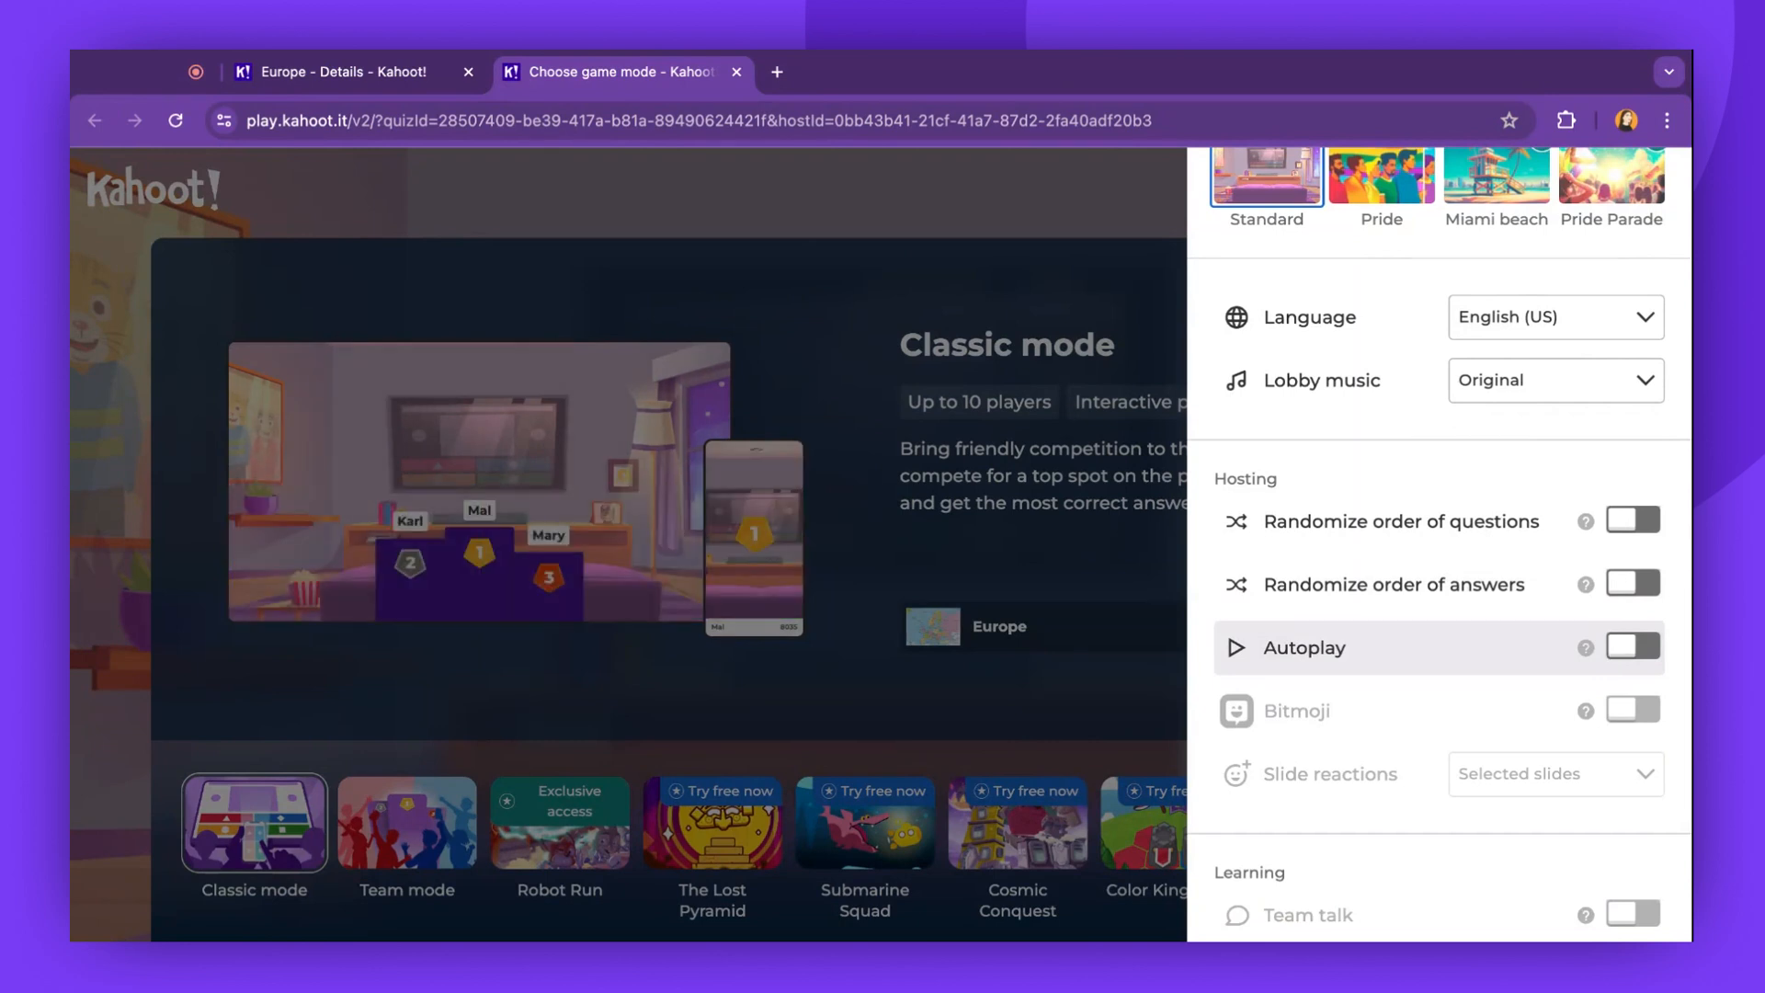
scroll(down, 3)
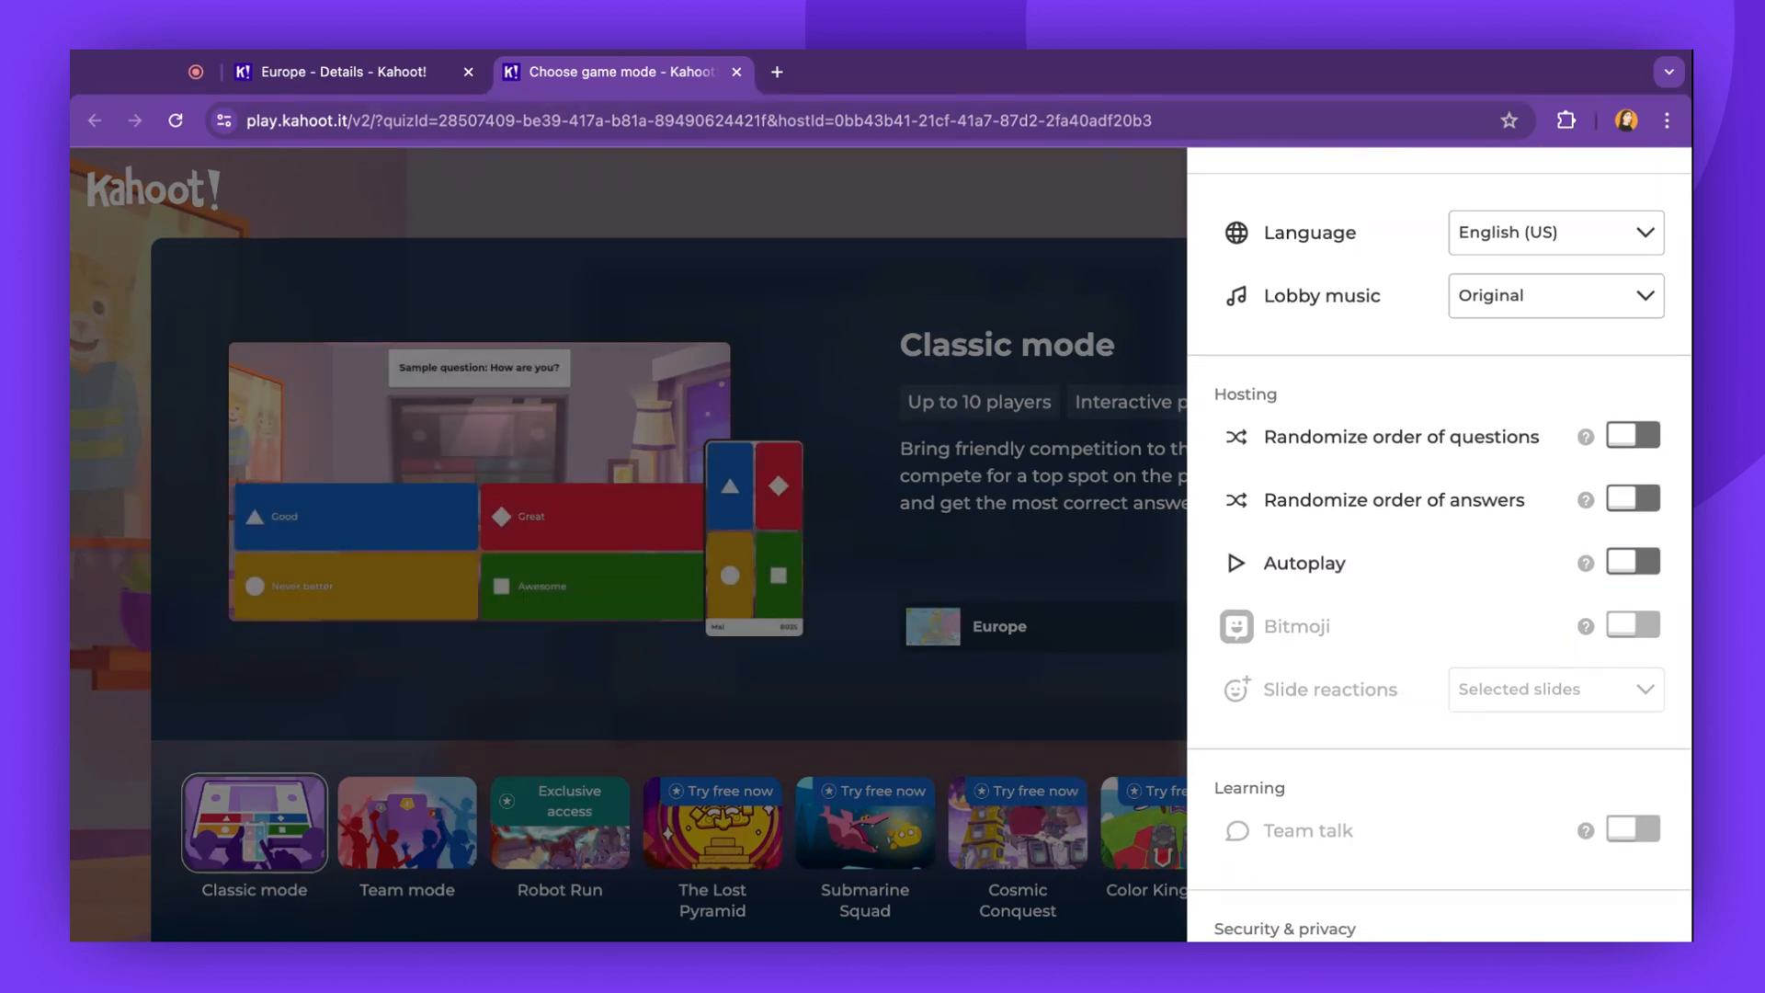
mouse_move(1633, 626)
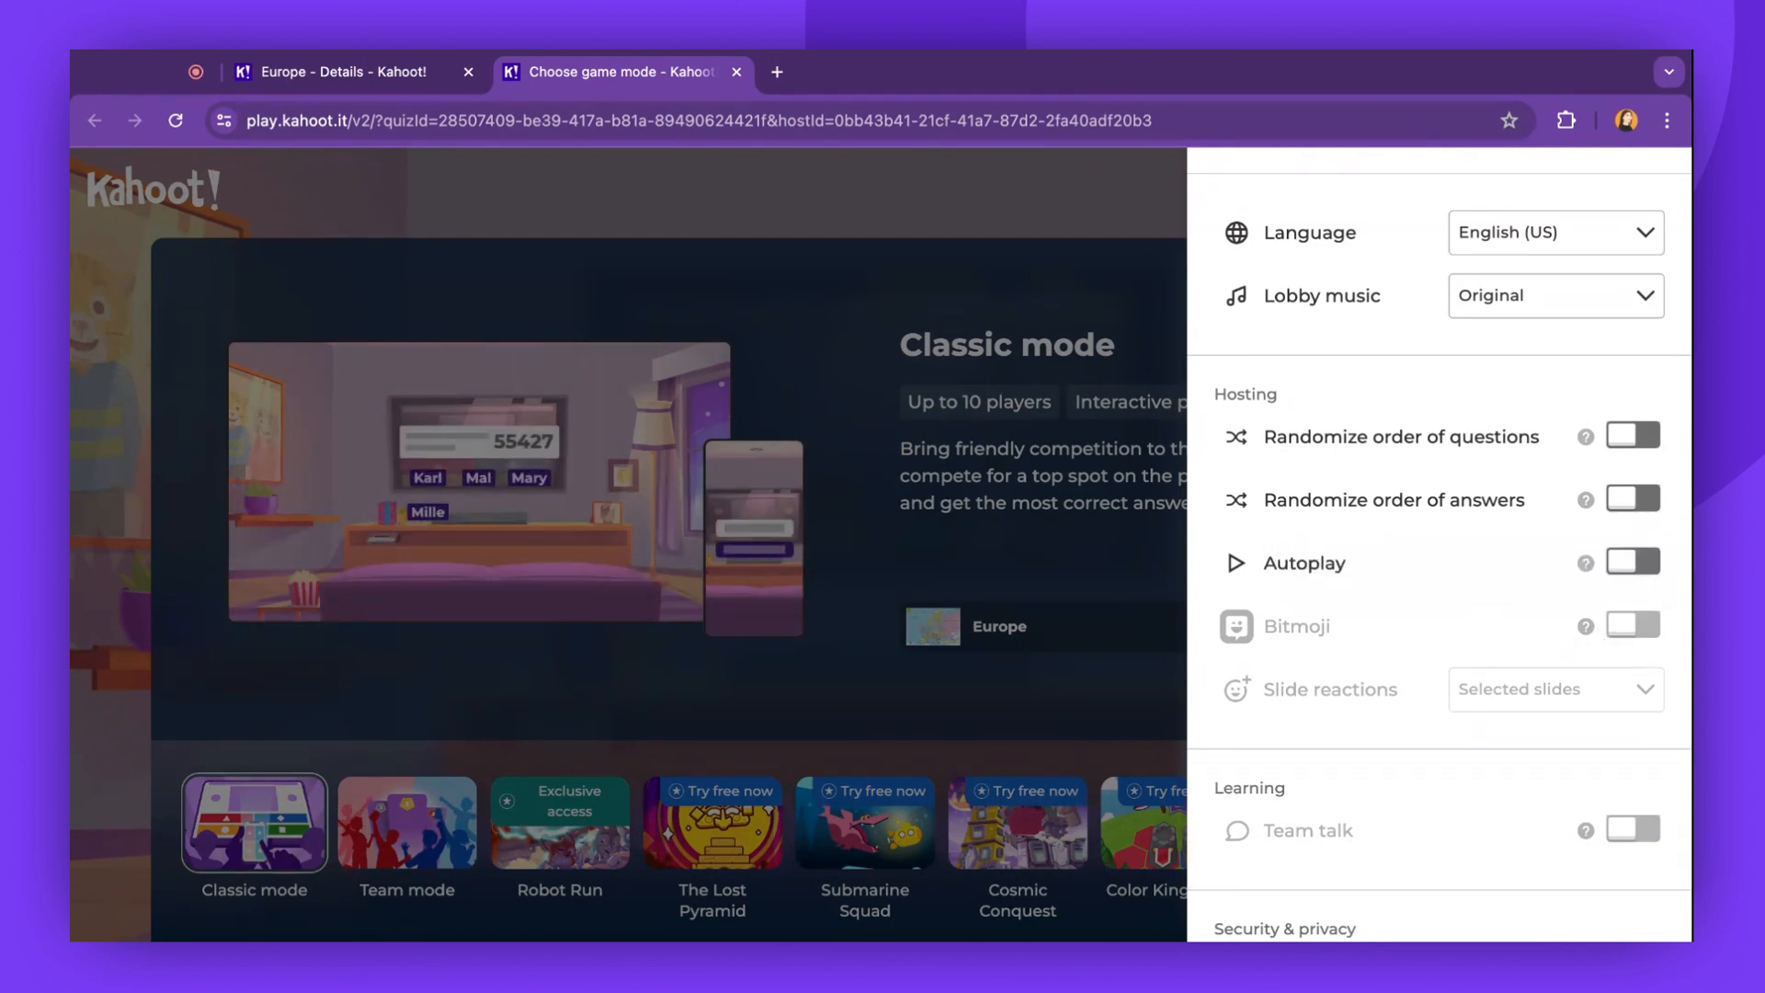
scroll(down, 3)
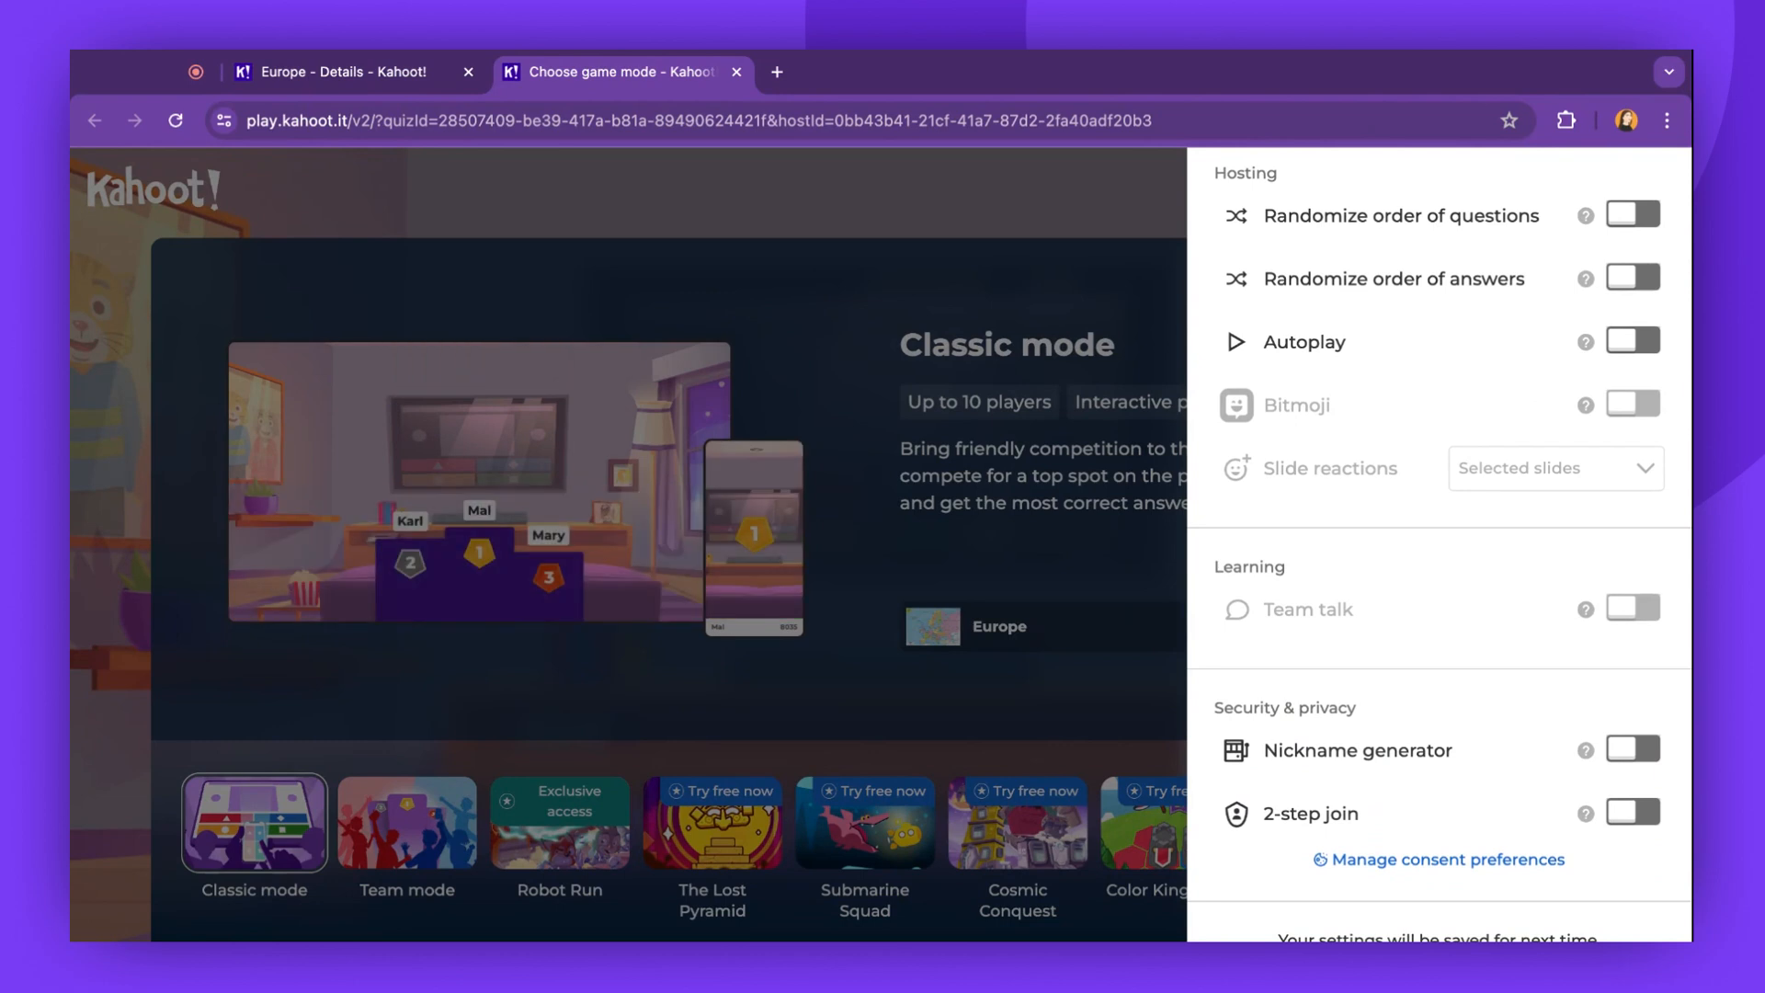
Turn on Nickname generator and 2-step join, then reset all settings to default.
scroll(down, 3)
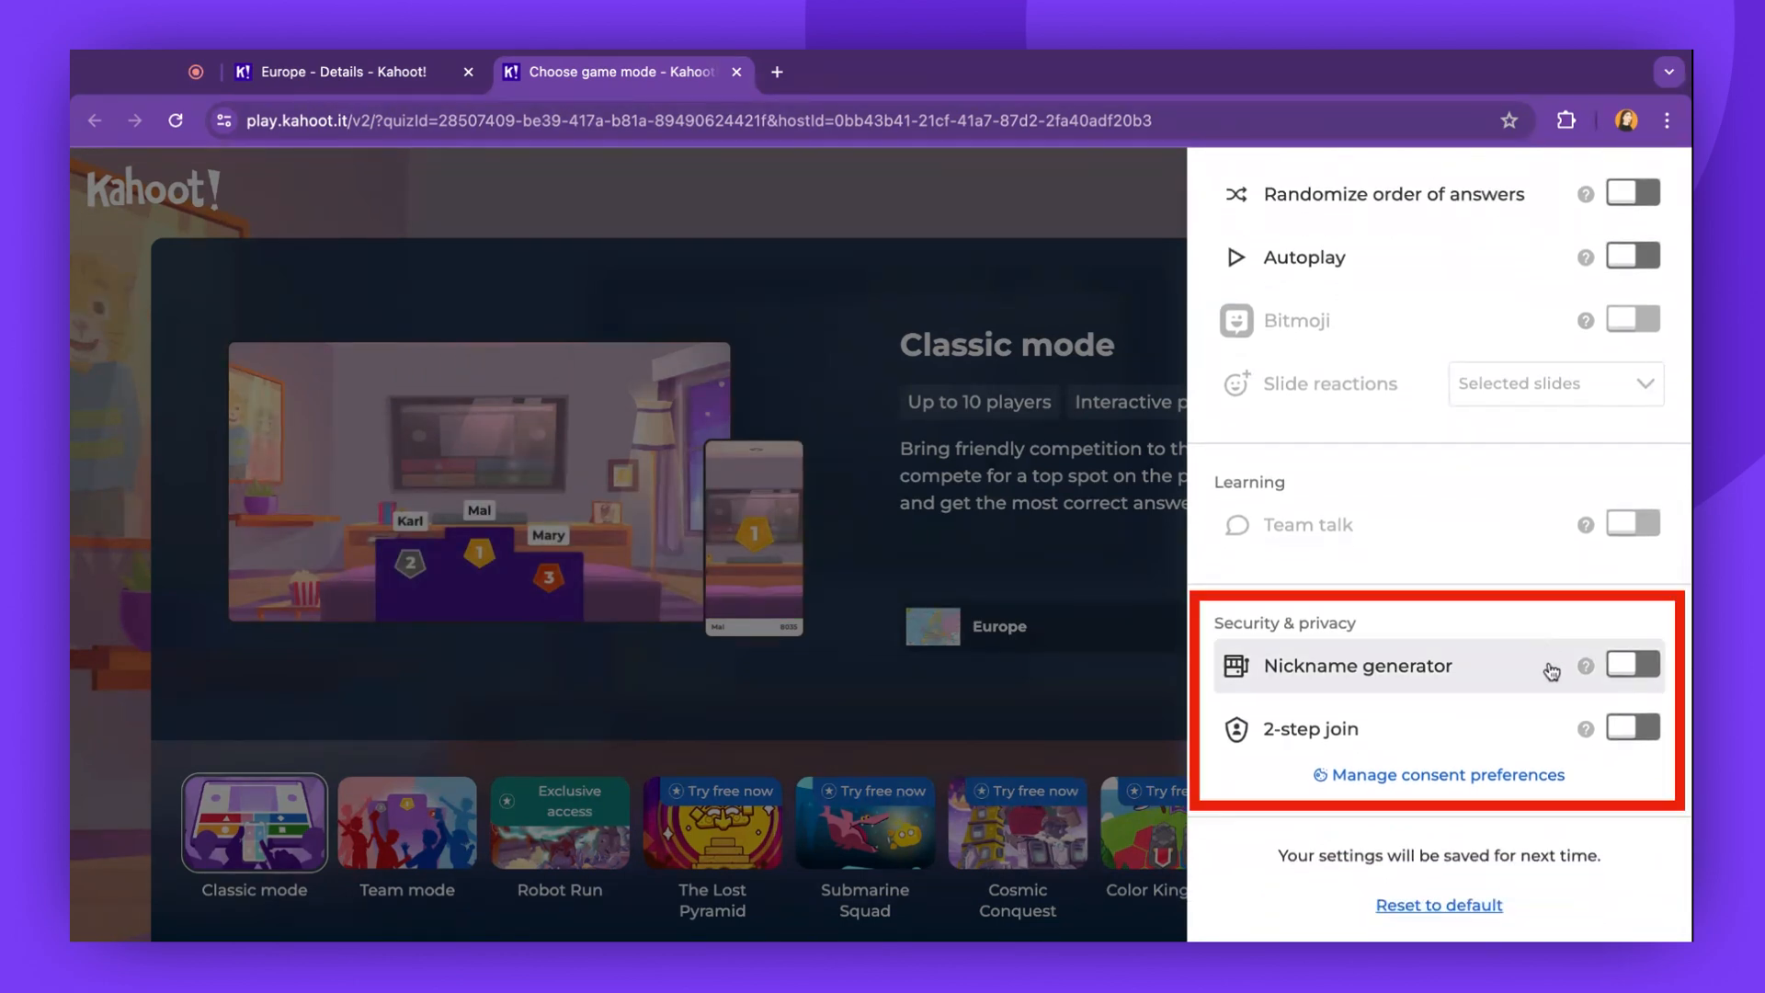
click(1638, 665)
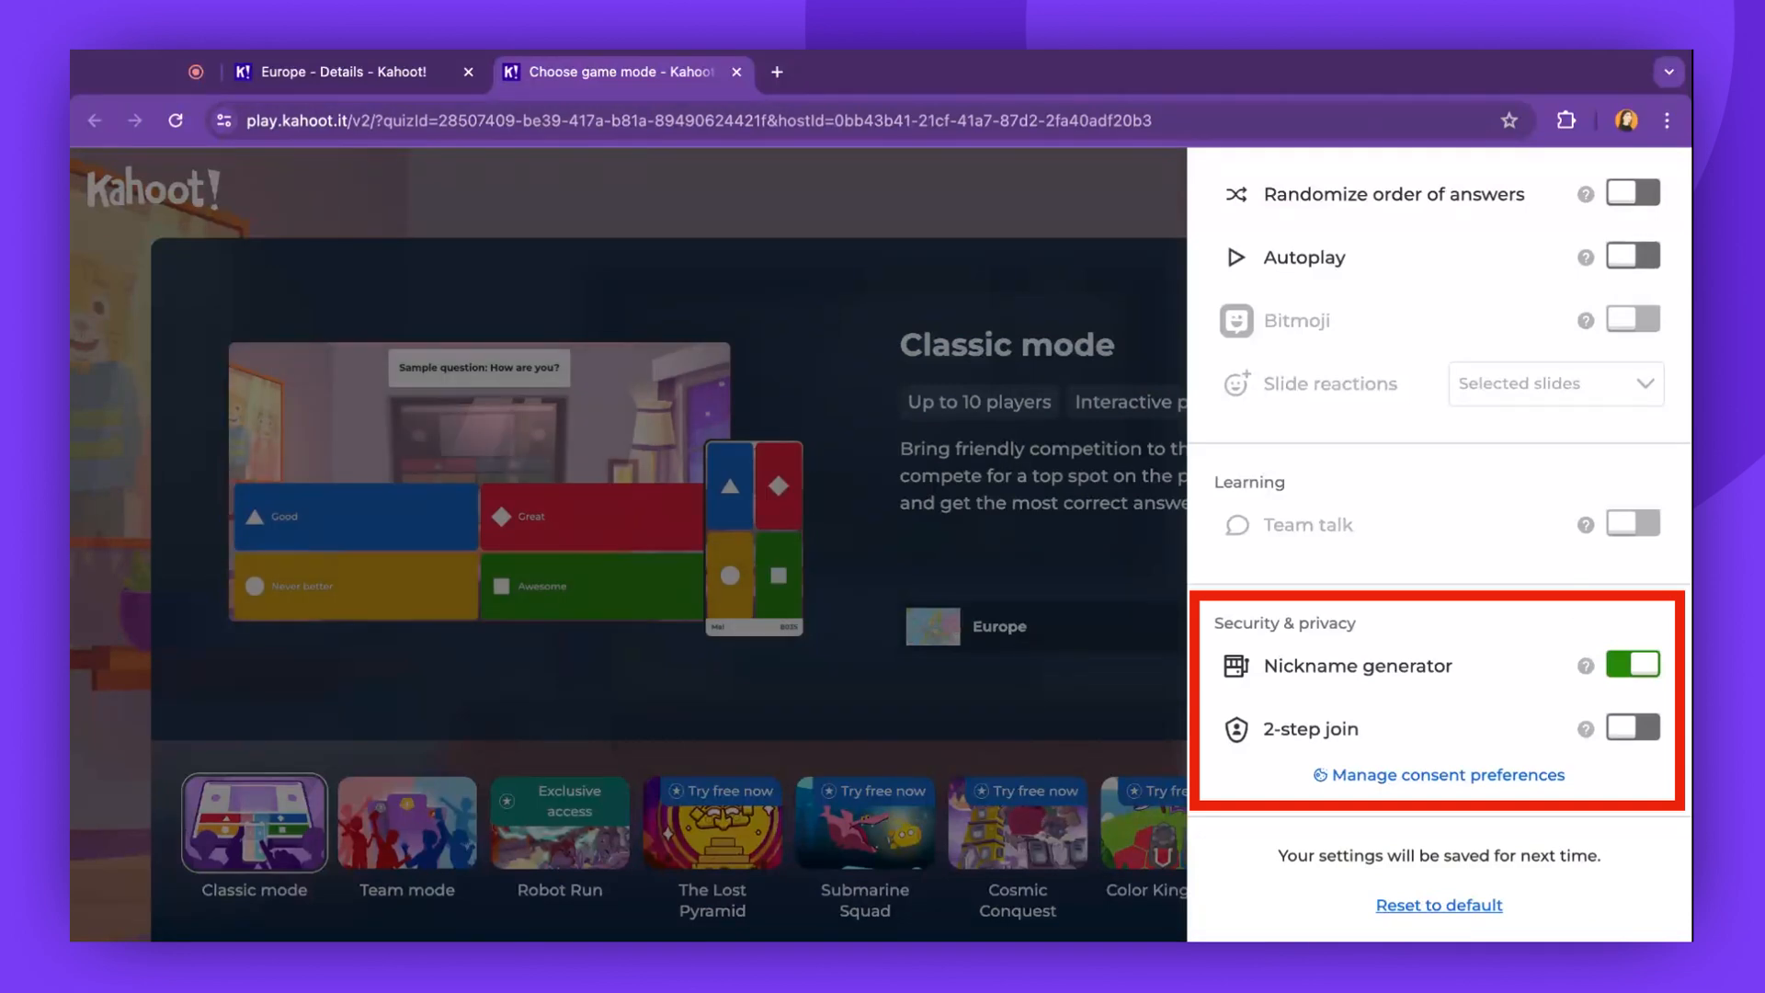
click(1636, 728)
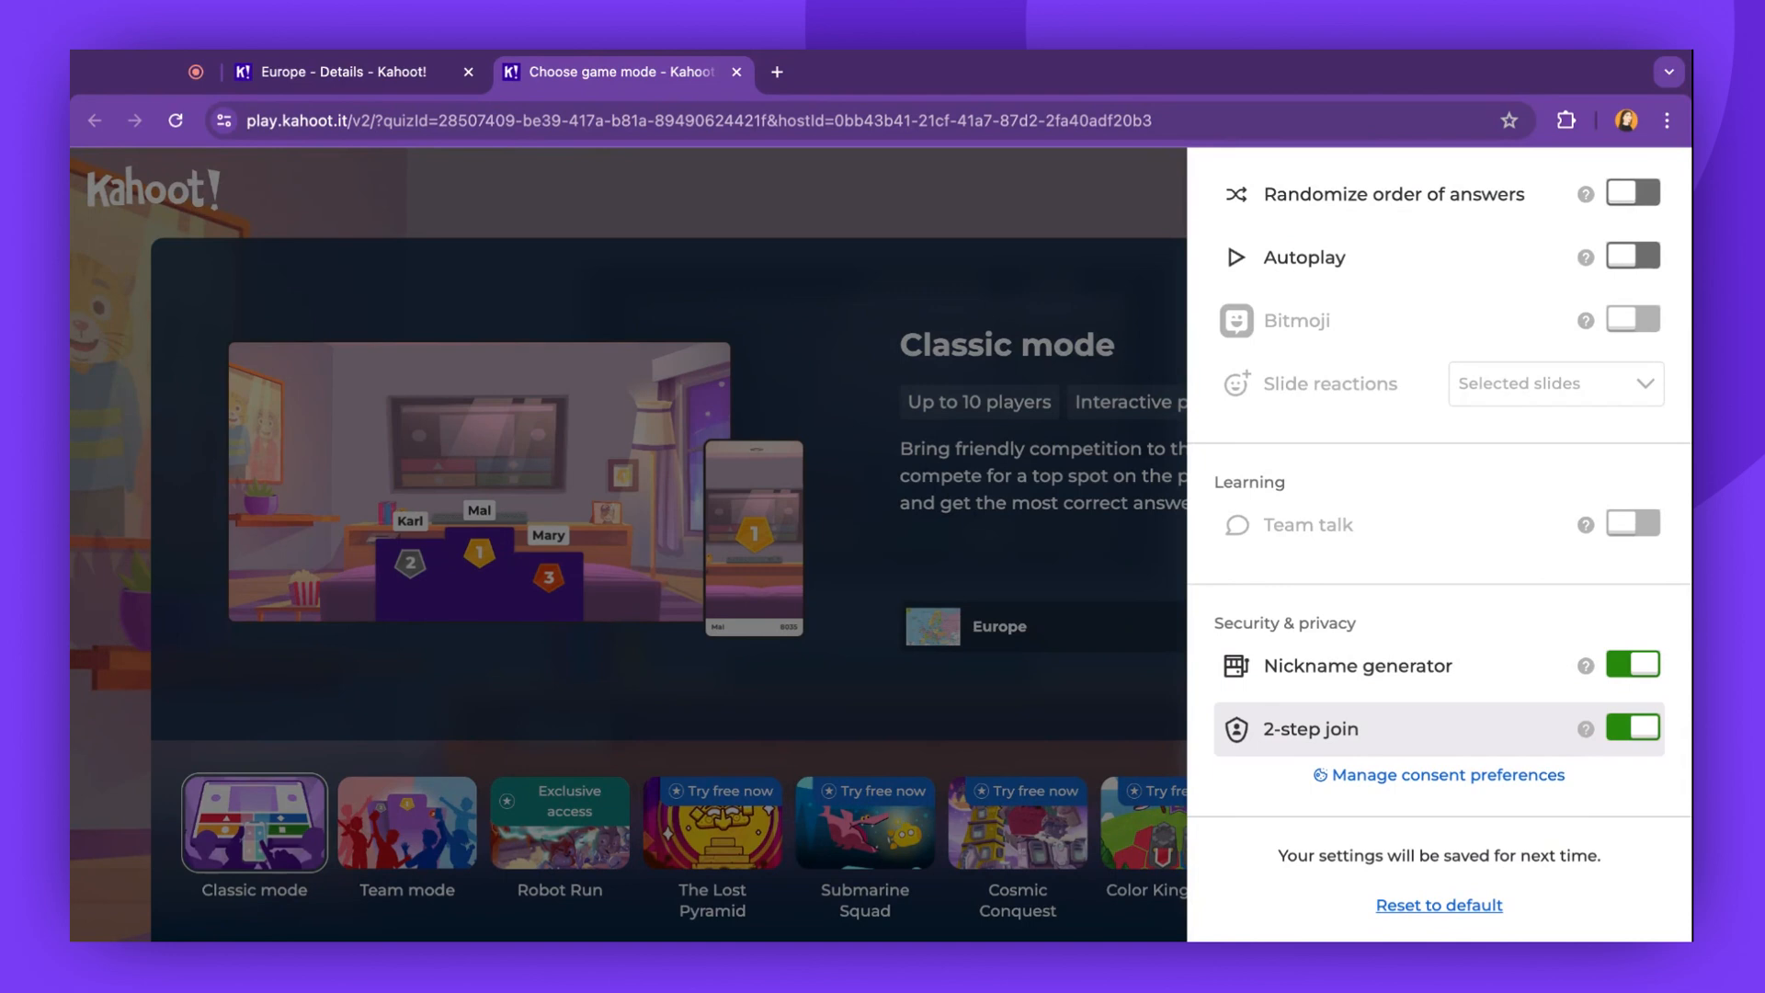
click(1438, 905)
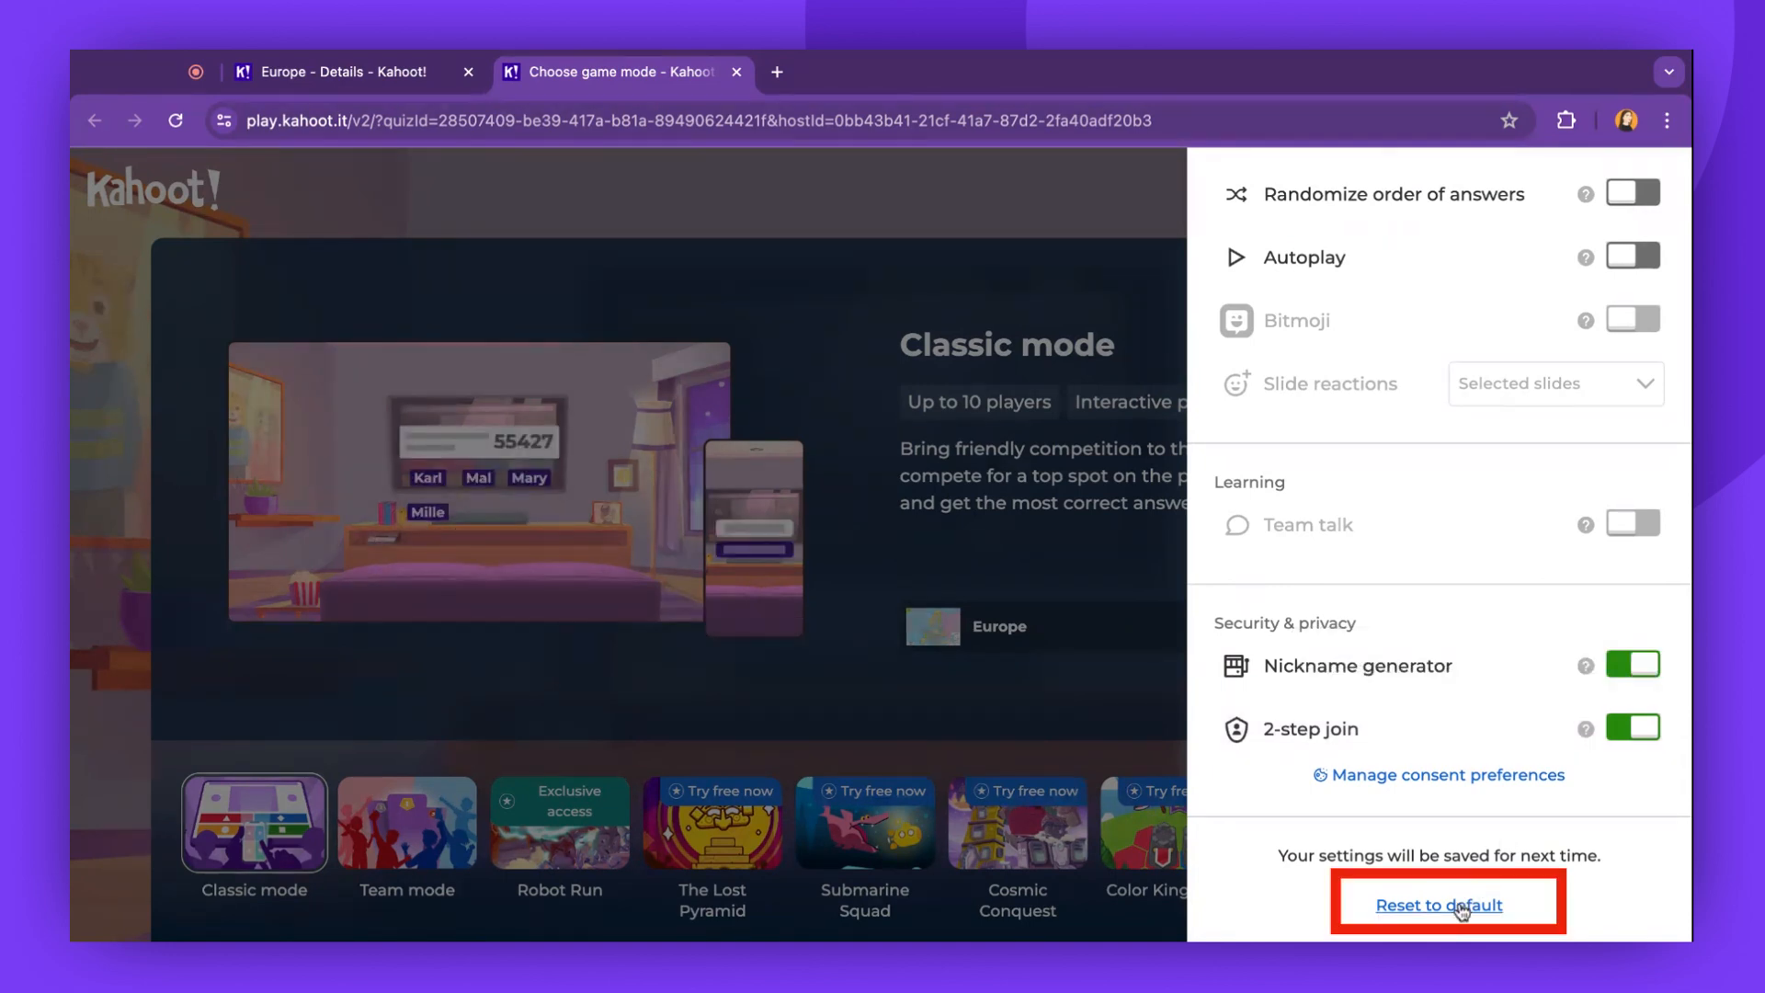
click(1438, 904)
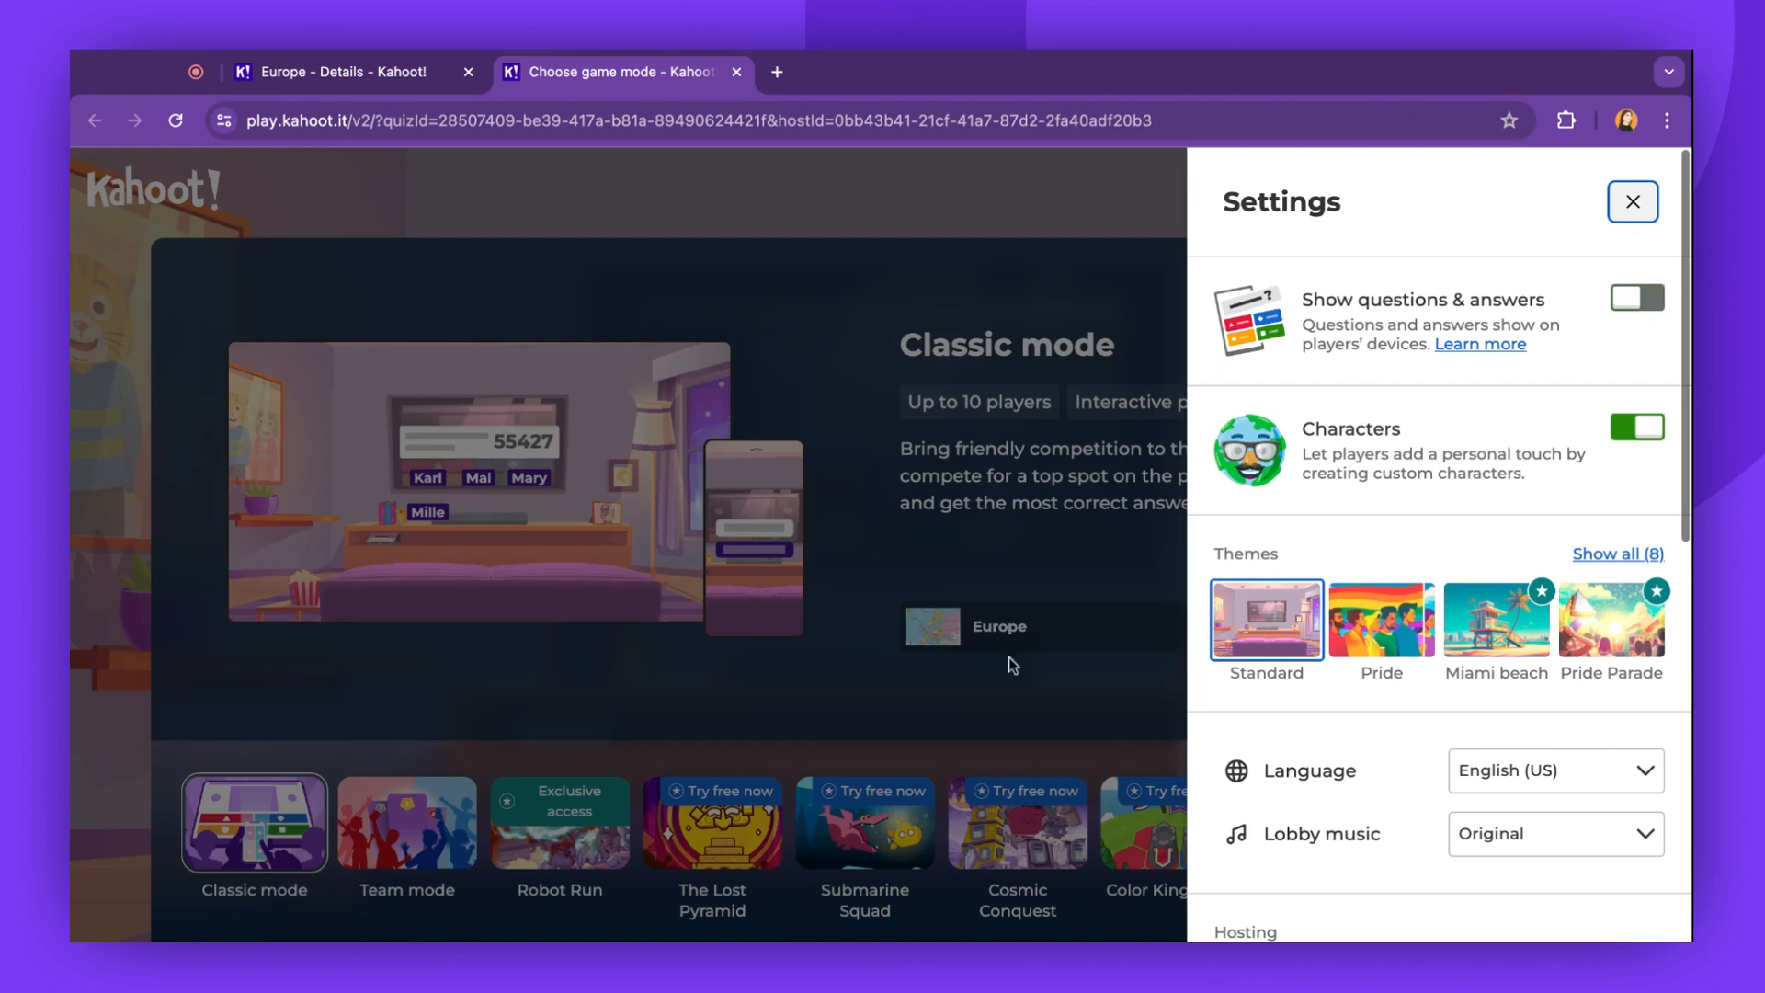